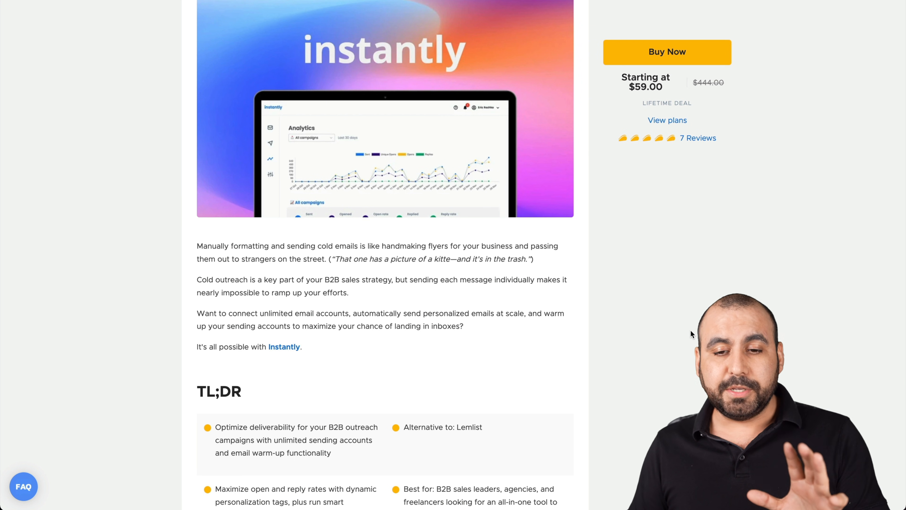
- Scroll the deal page past the TL;DR, video and feature sections to the analytics screenshot
scroll("down", 3)
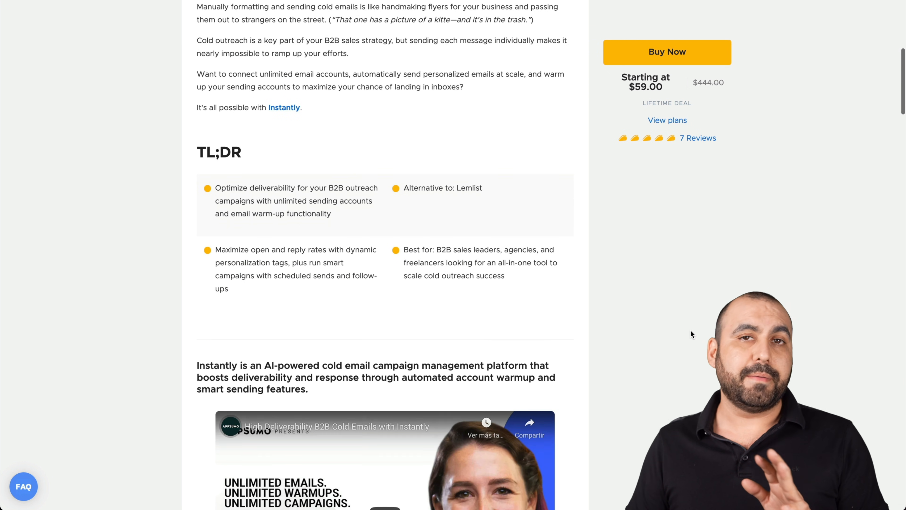
scroll("down", 3)
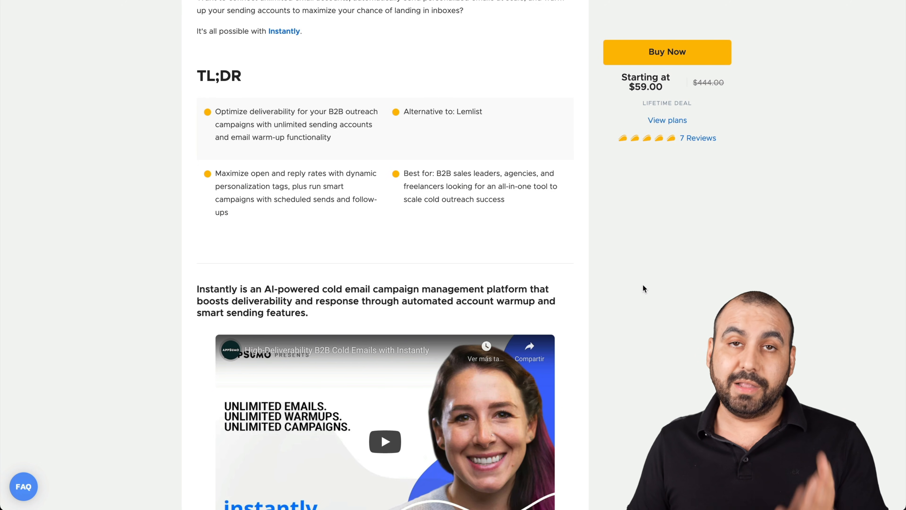
scroll("down", 3)
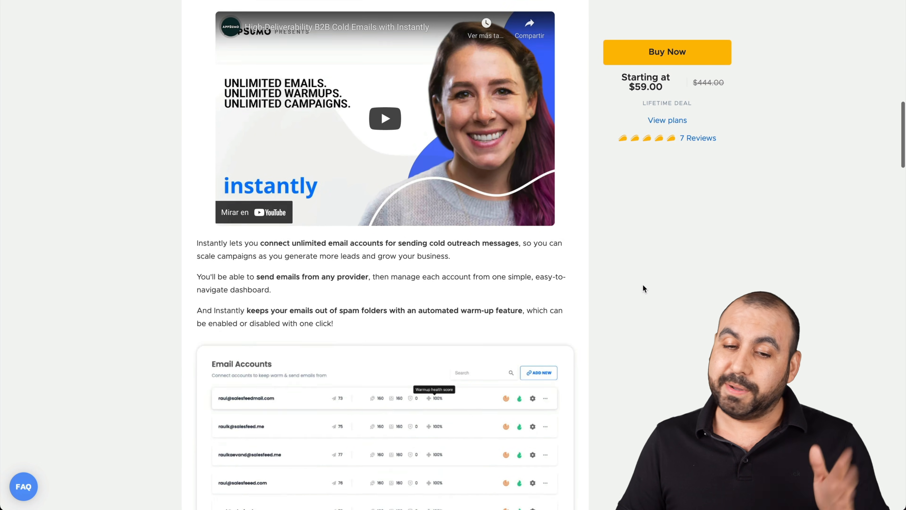
scroll("down", 3)
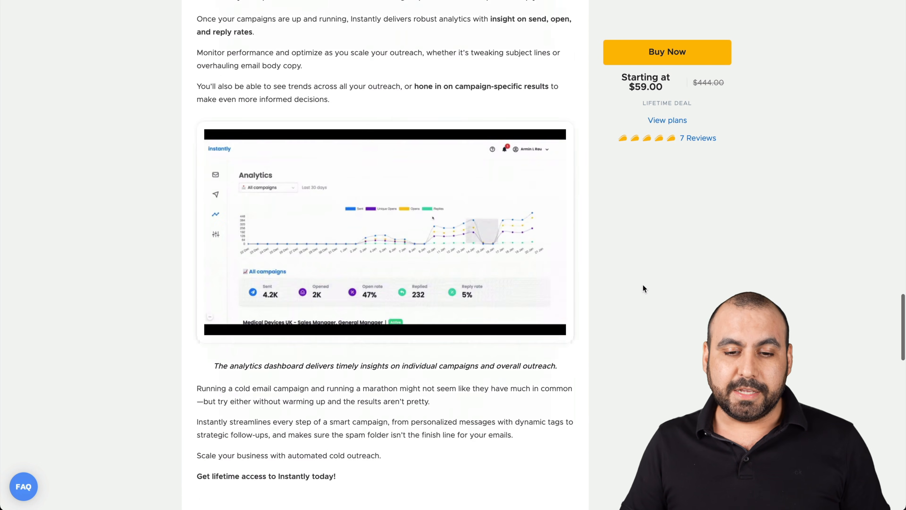
scroll("down", 3)
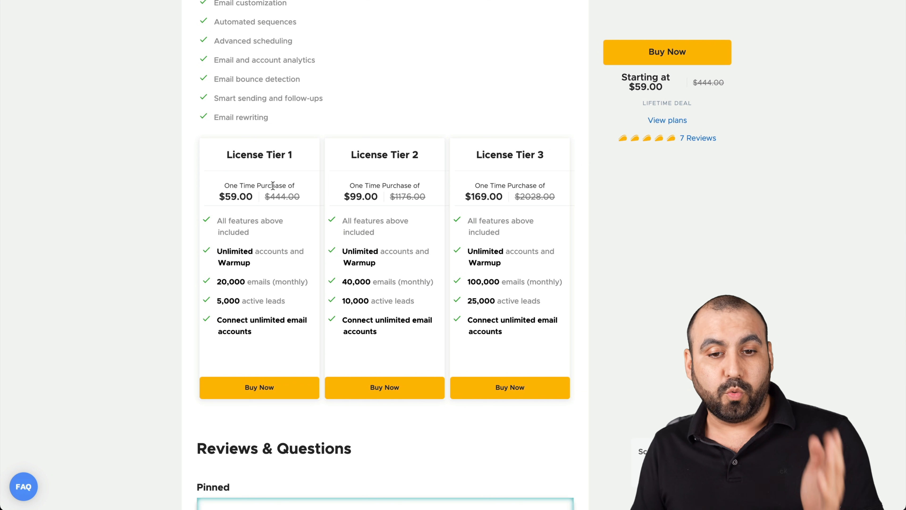
mouse_move(276, 250)
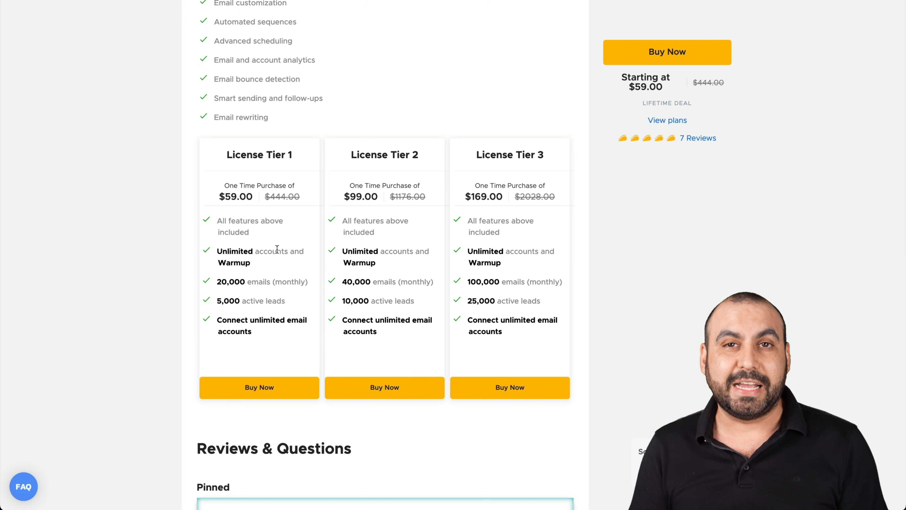
mouse_move(242, 292)
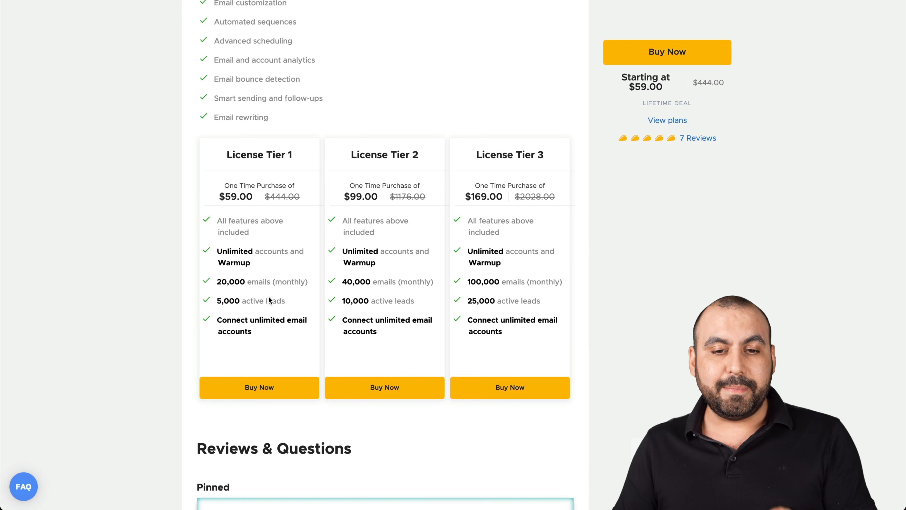
mouse_move(502, 247)
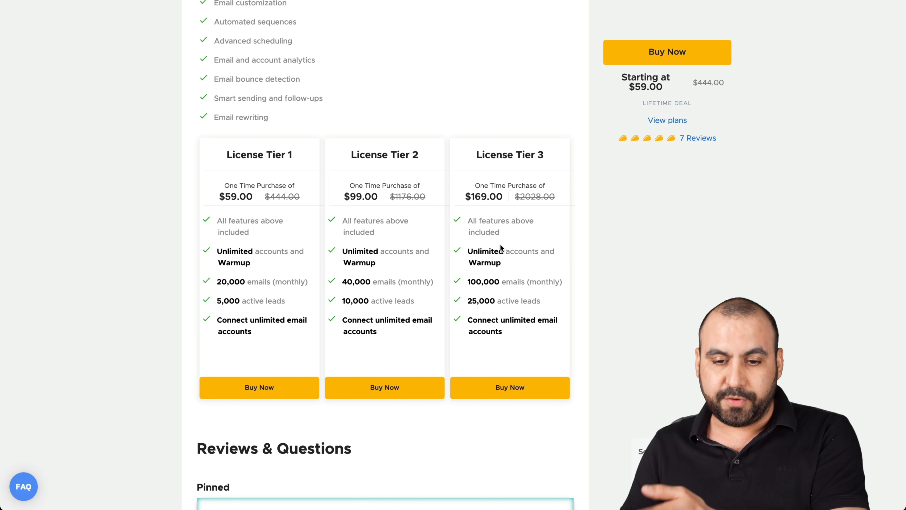
mouse_move(590, 304)
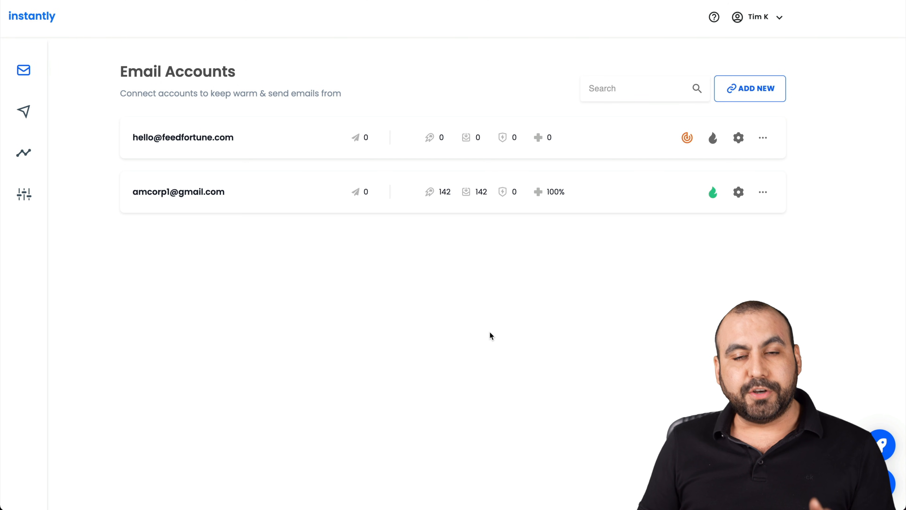
mouse_move(24, 70)
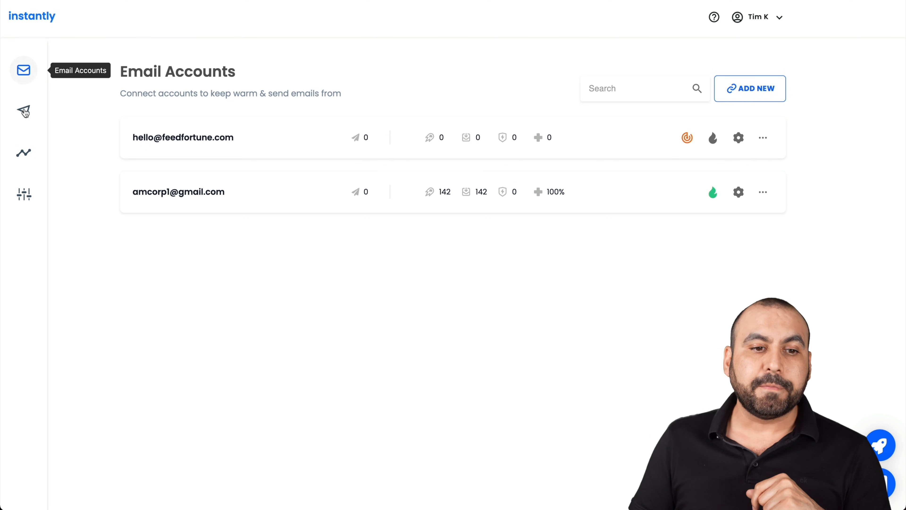
mouse_move(23, 111)
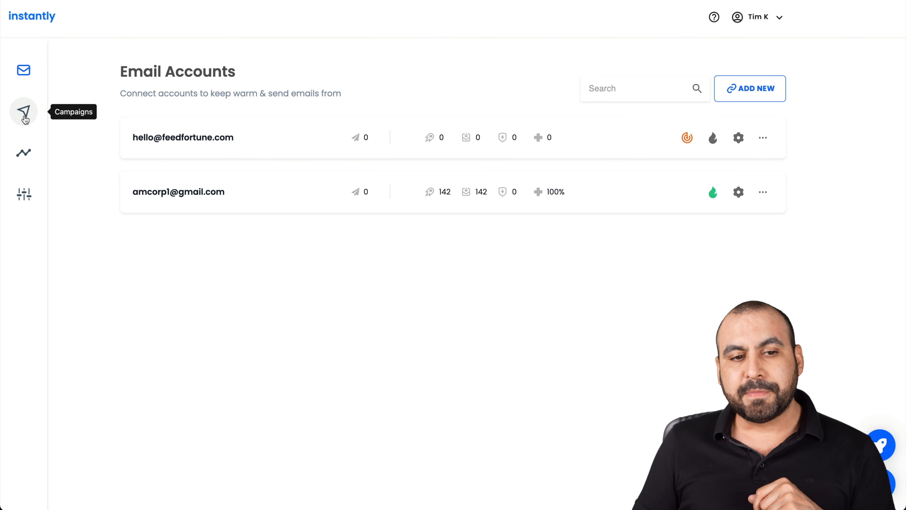
mouse_move(247, 263)
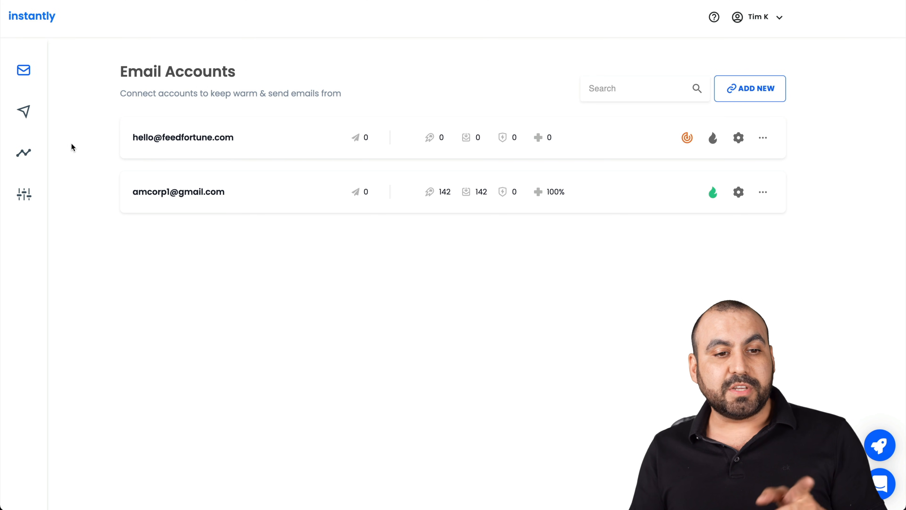
mouse_move(24, 111)
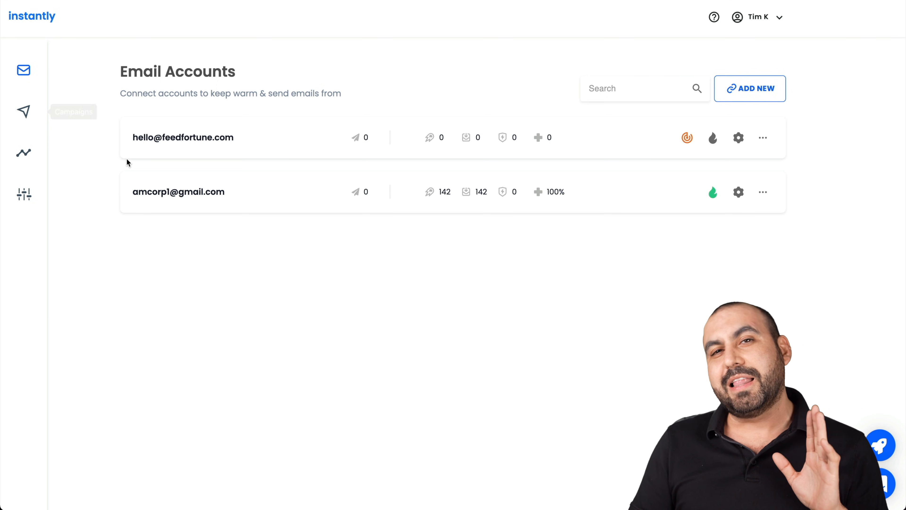
mouse_move(246, 320)
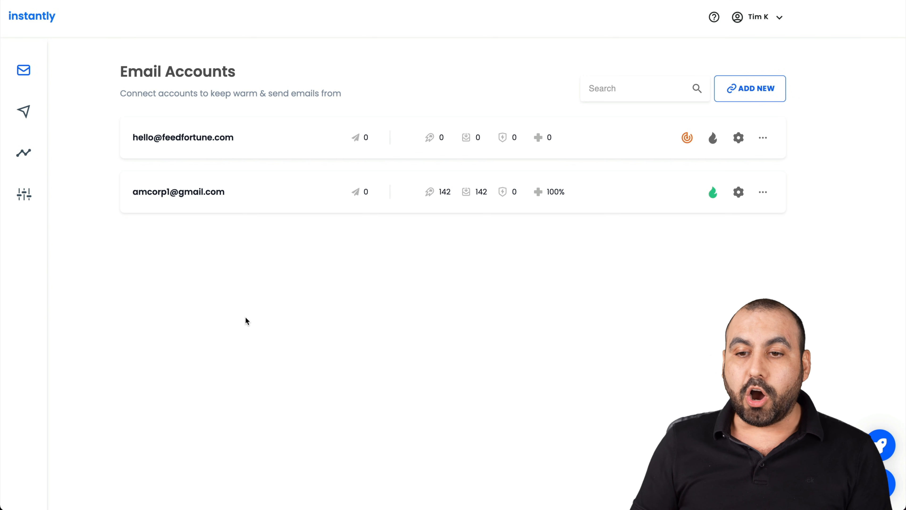
- Start adding a new email account, reaching the Google, Microsoft and IMAP/SMTP provider choice
left_click(749, 88)
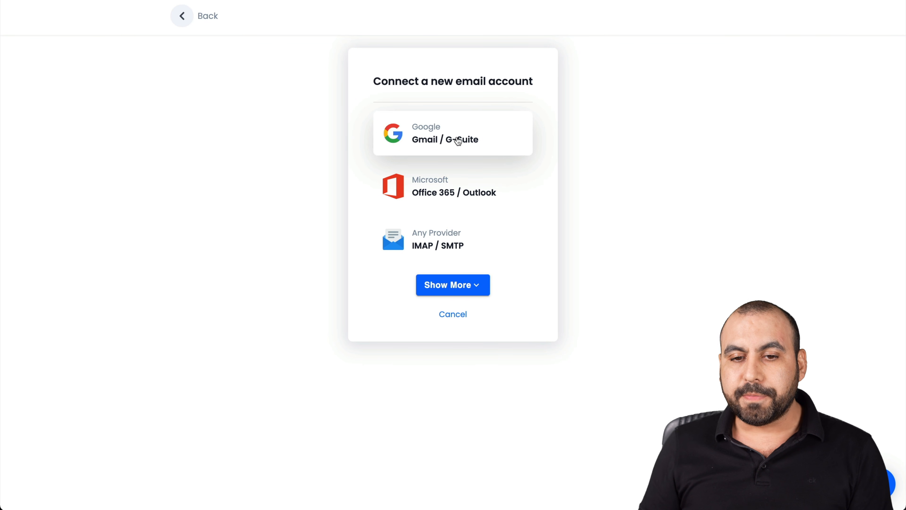
mouse_move(461, 192)
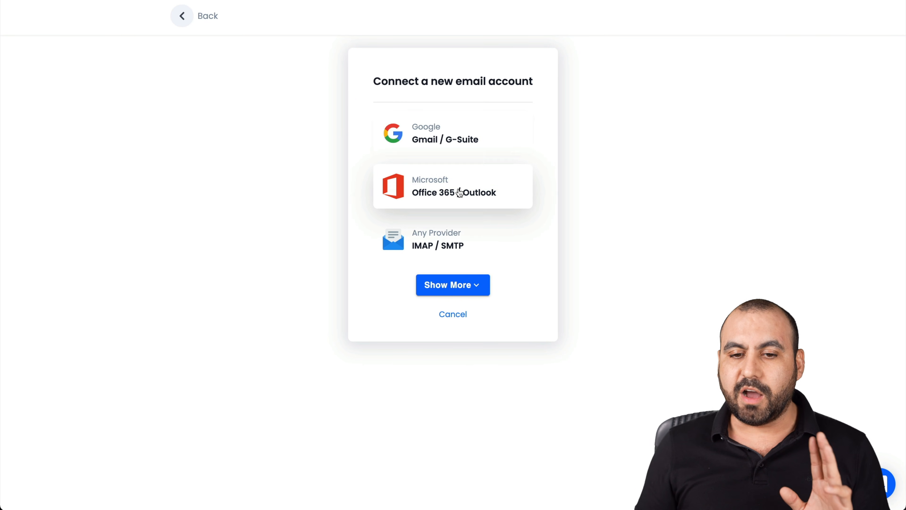
mouse_move(466, 255)
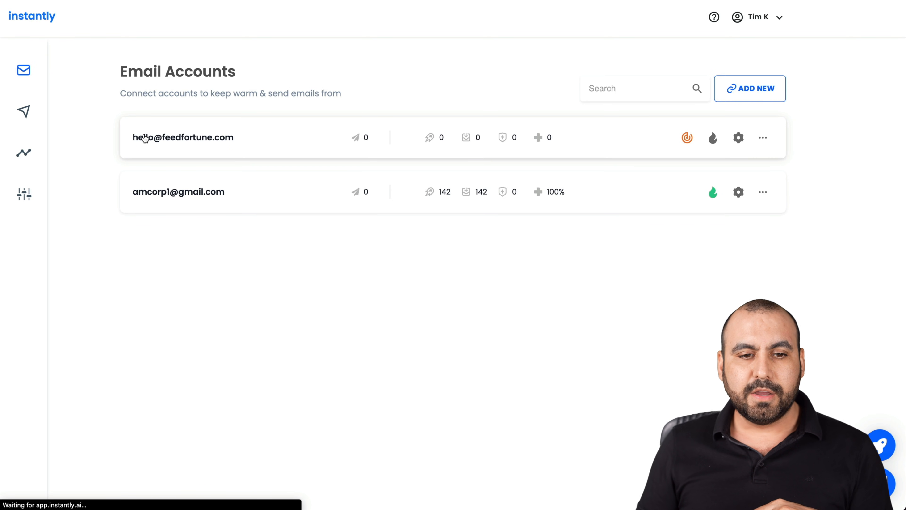
mouse_move(318, 142)
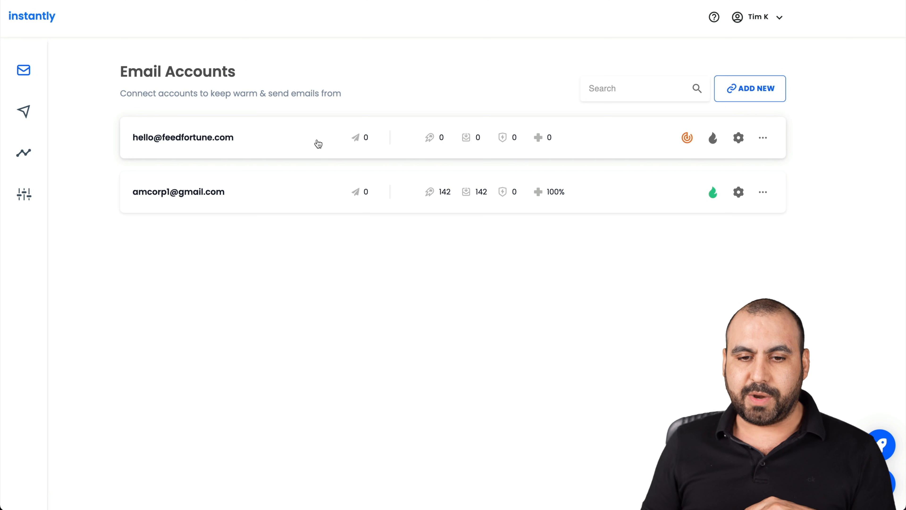
mouse_move(376, 195)
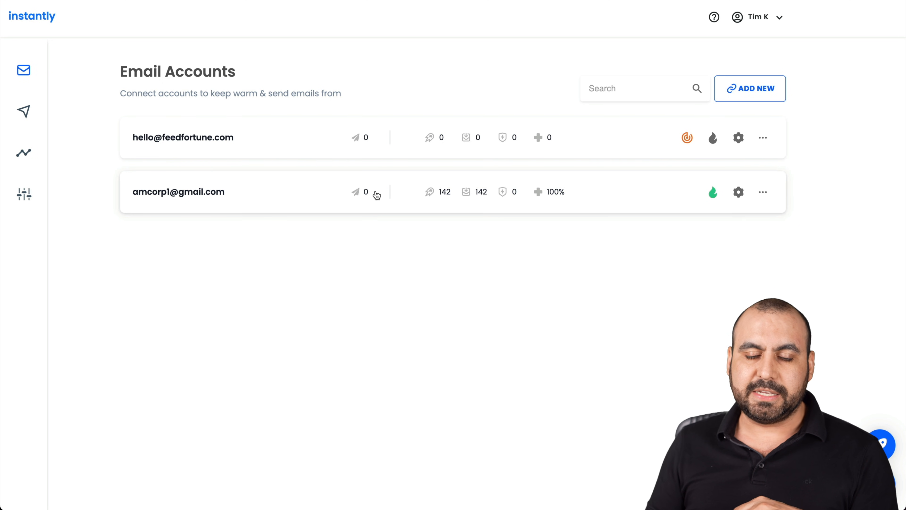
mouse_move(415, 196)
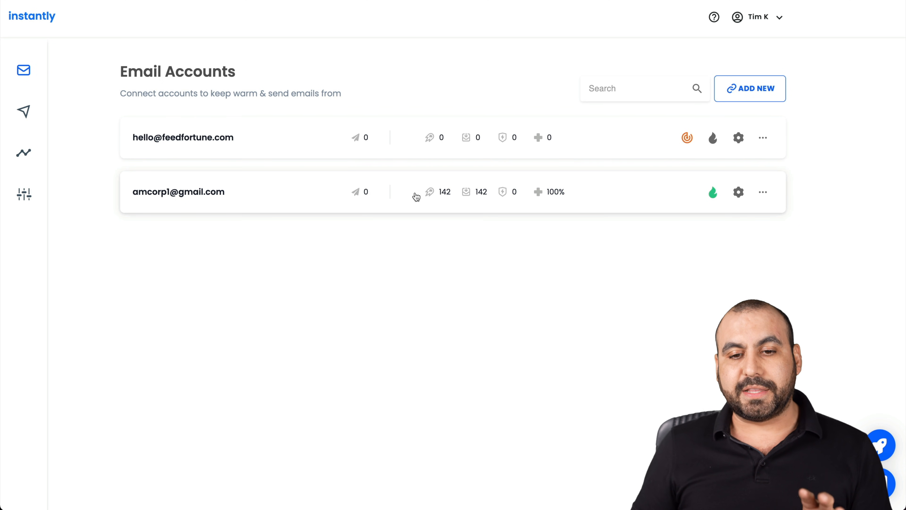
mouse_move(430, 192)
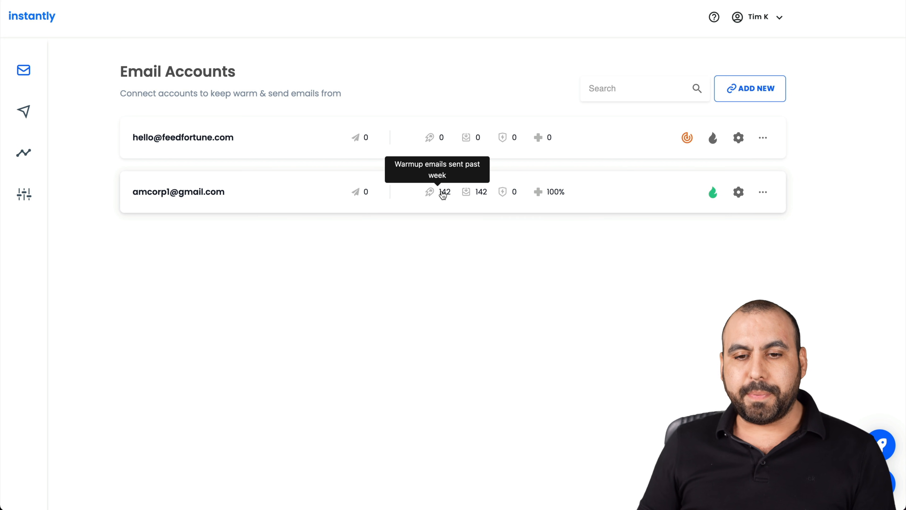
mouse_move(481, 195)
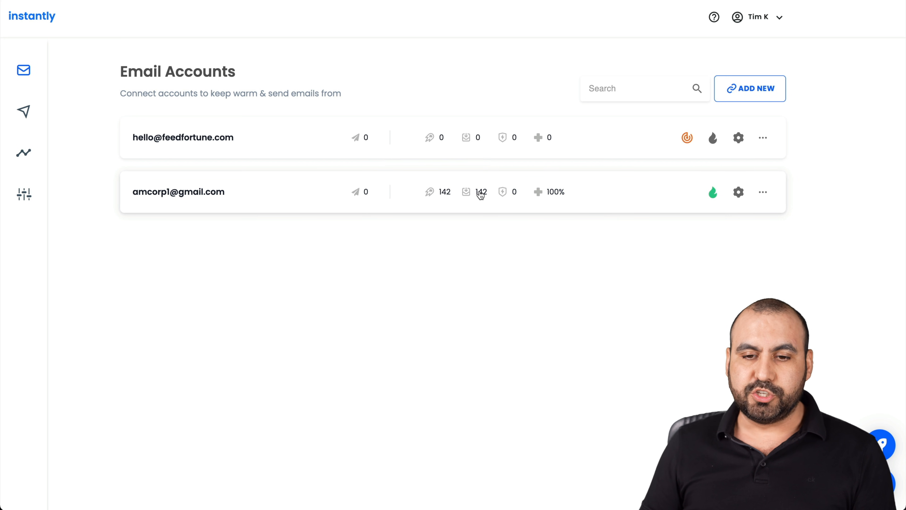
mouse_move(481, 191)
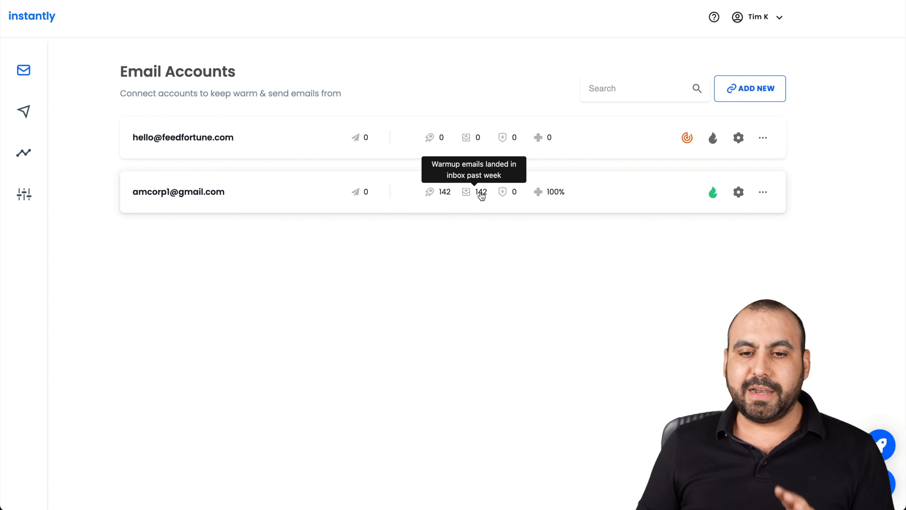
mouse_move(503, 192)
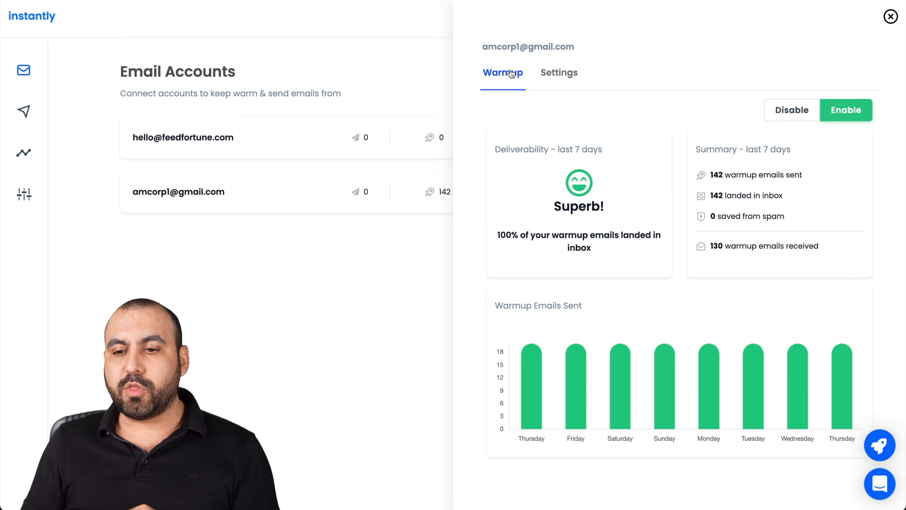
mouse_move(552, 214)
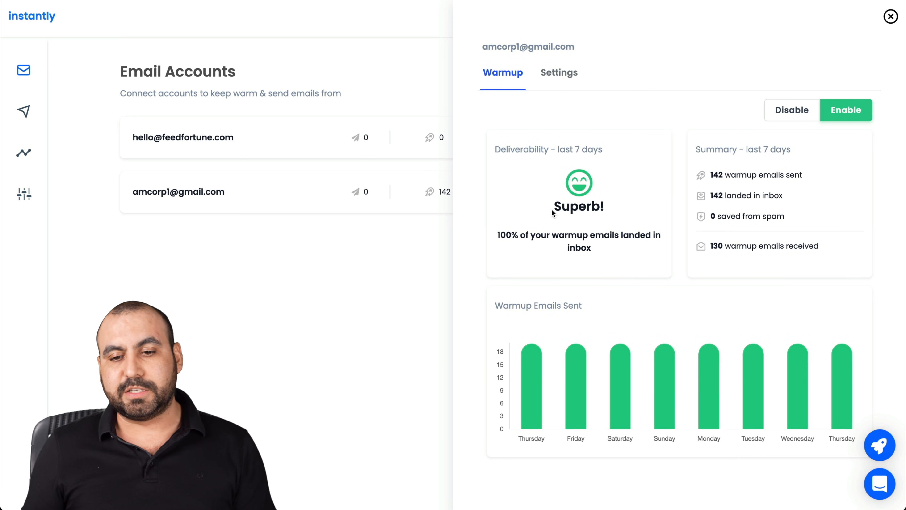
mouse_move(629, 253)
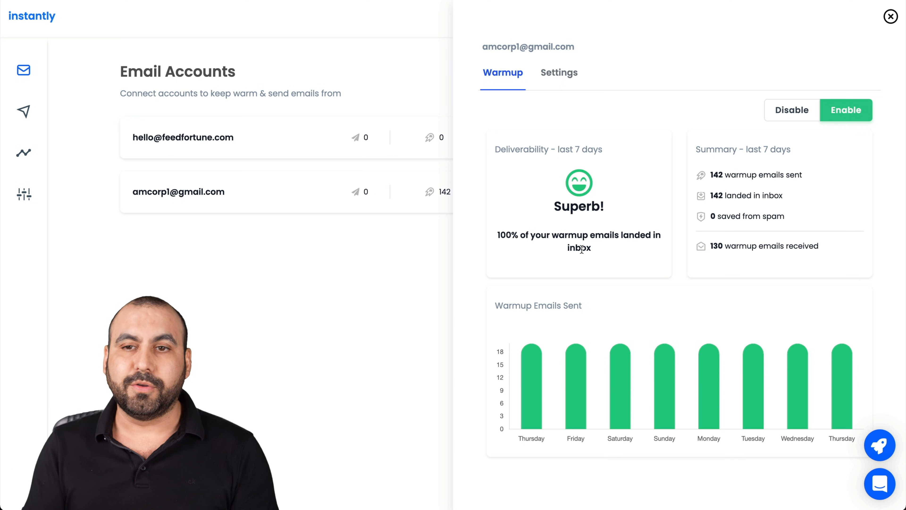
mouse_move(654, 256)
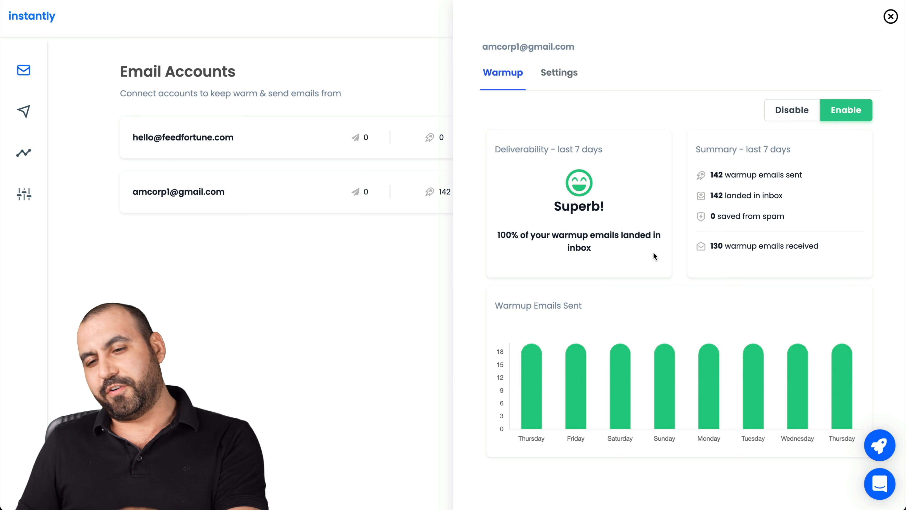
mouse_move(771, 181)
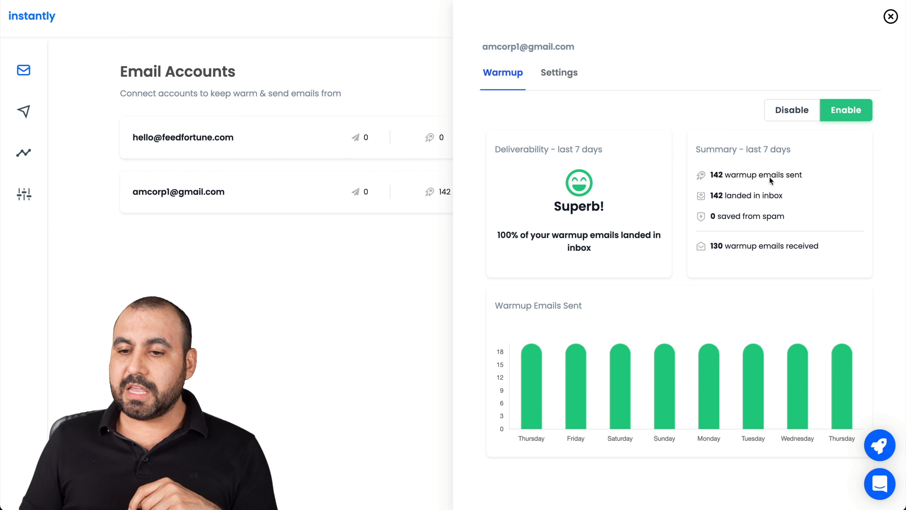
mouse_move(711, 220)
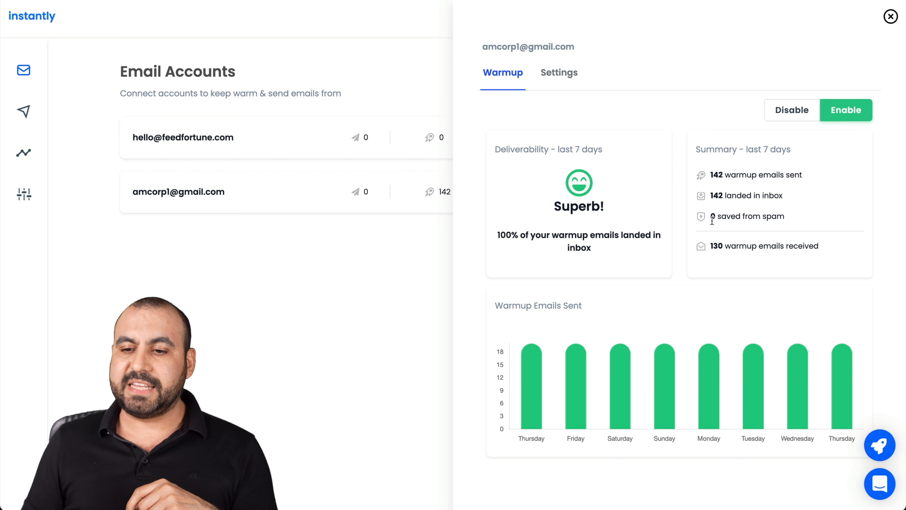
mouse_move(758, 258)
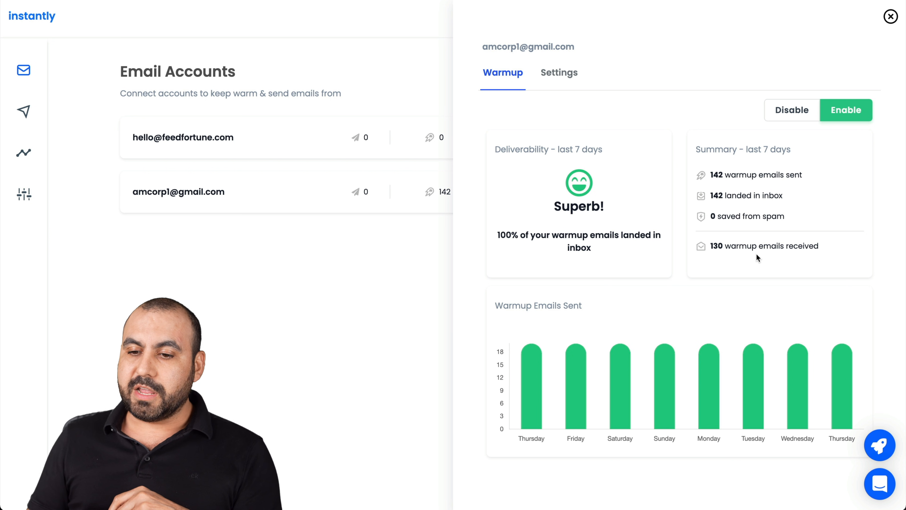
mouse_move(801, 251)
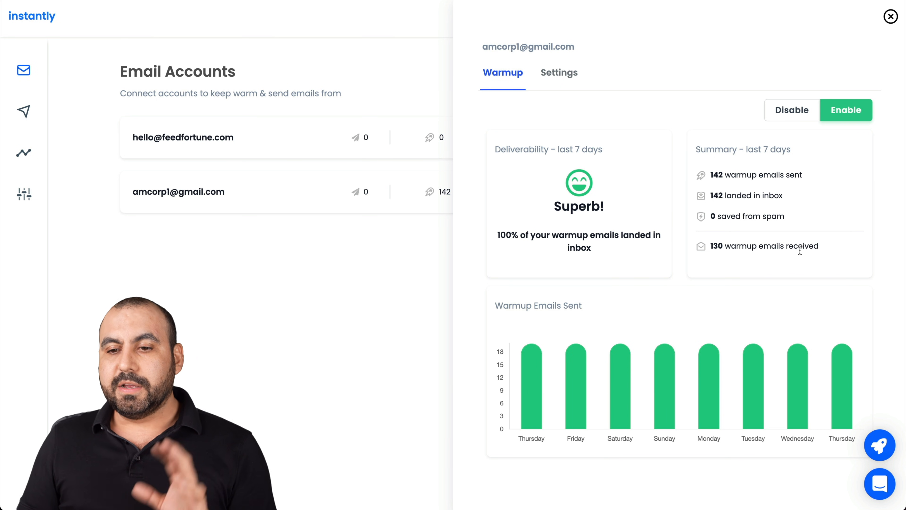
- Show the account's Settings with custom tracking domain and warmup of +2 per day, limit 20
left_click(559, 73)
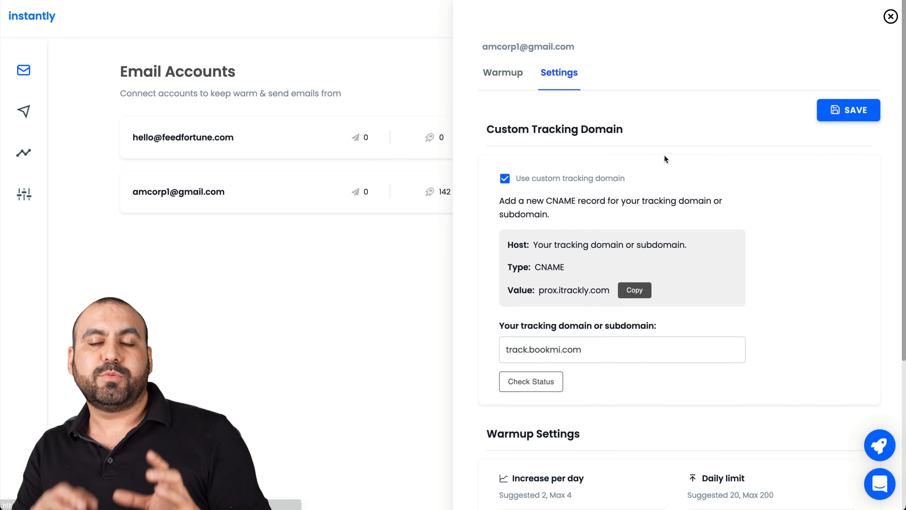
scroll("down", 3)
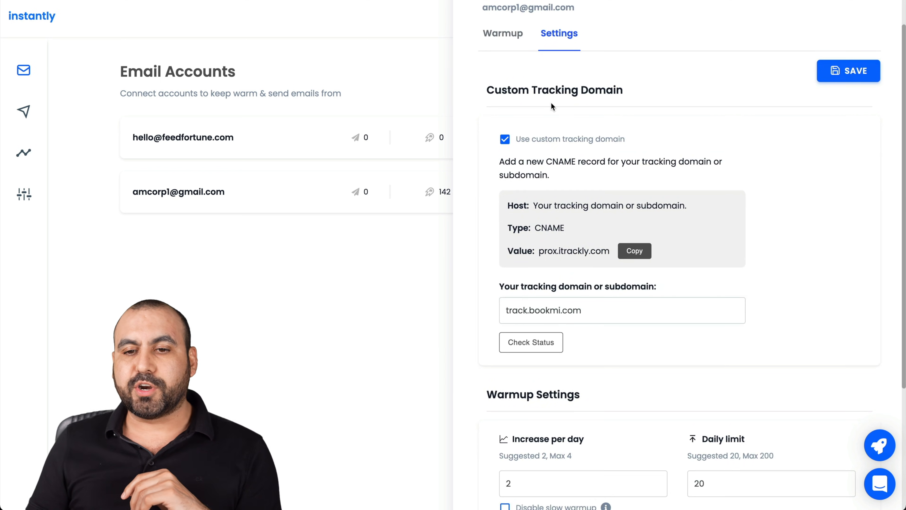
scroll("down", 3)
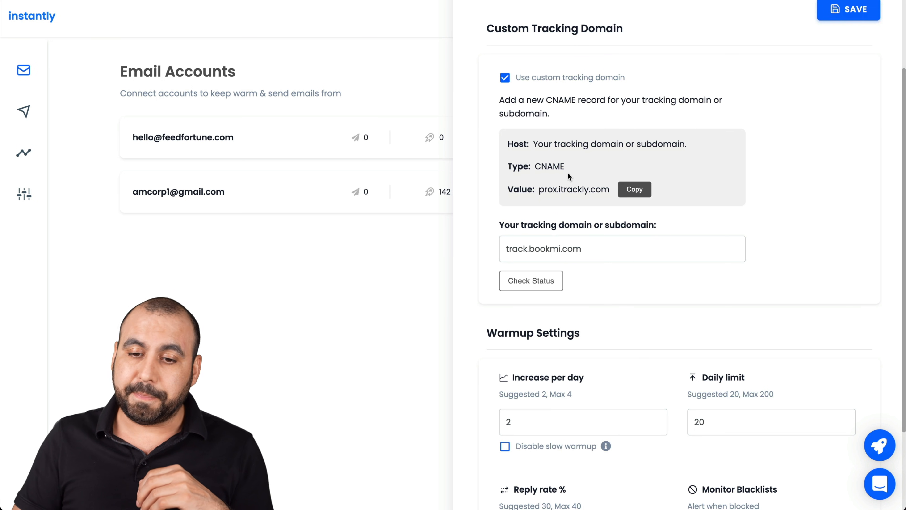
scroll("down", 3)
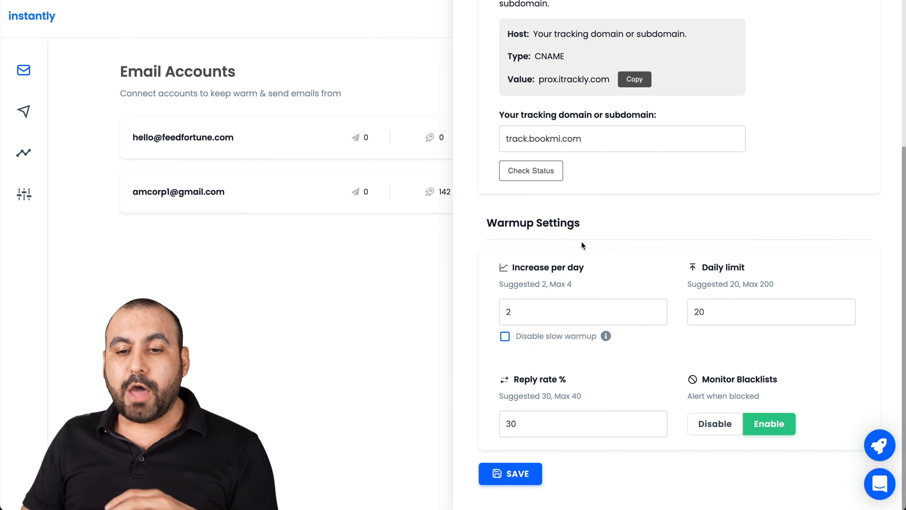
mouse_move(587, 279)
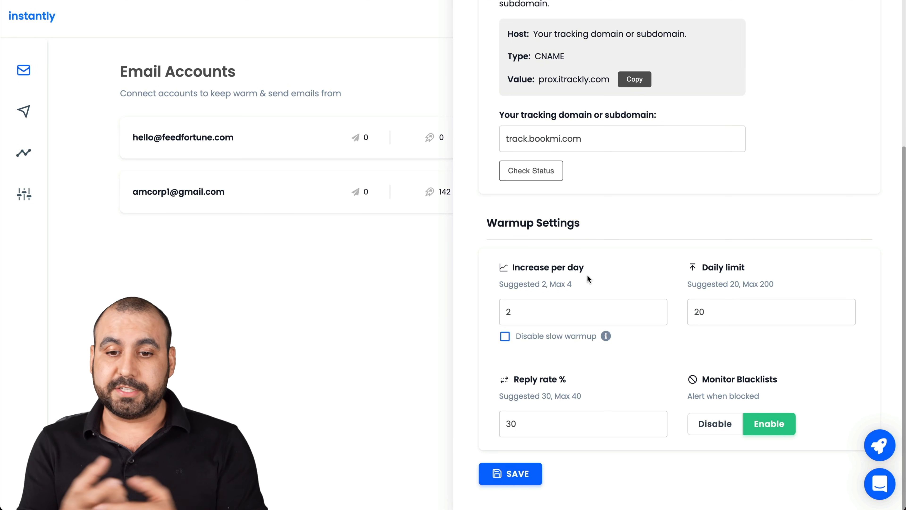
mouse_move(496, 287)
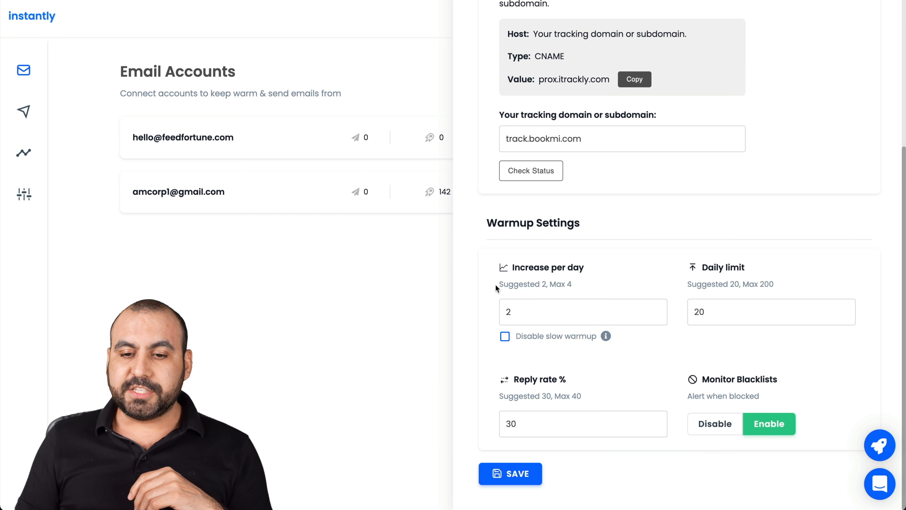
mouse_move(556, 288)
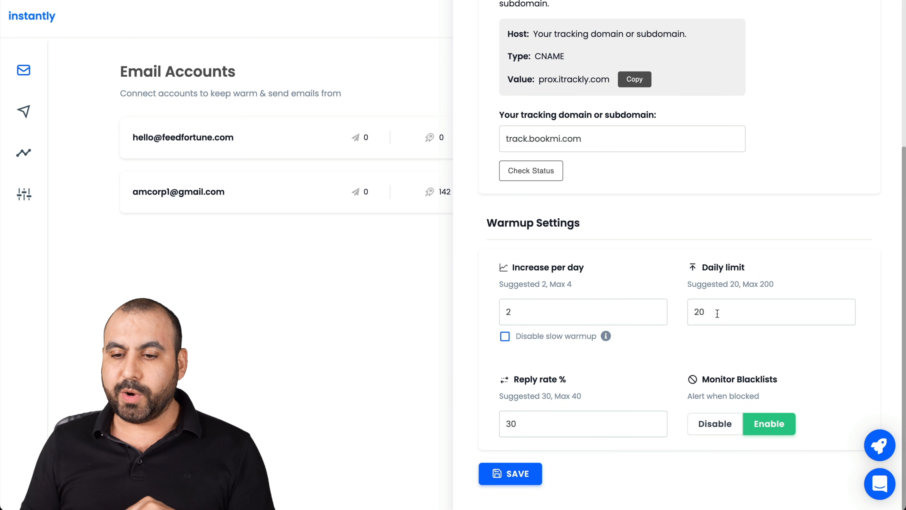
mouse_move(744, 339)
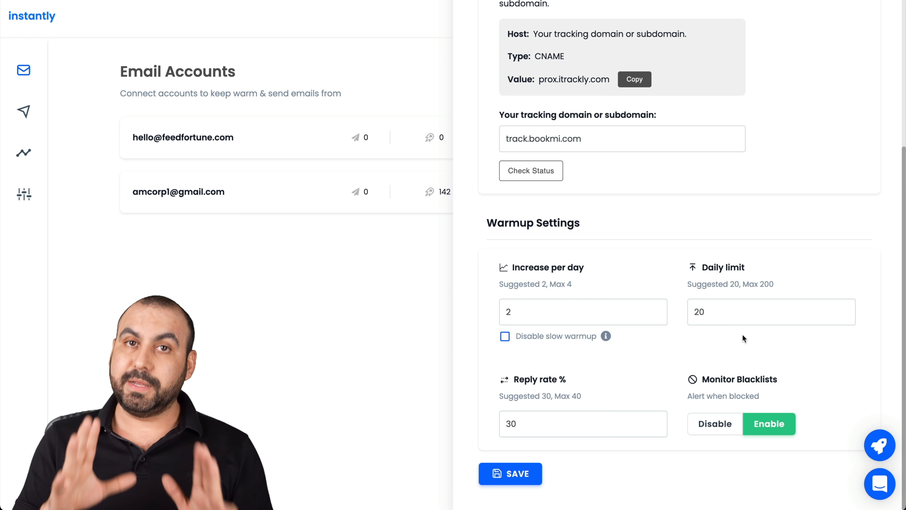
mouse_move(527, 393)
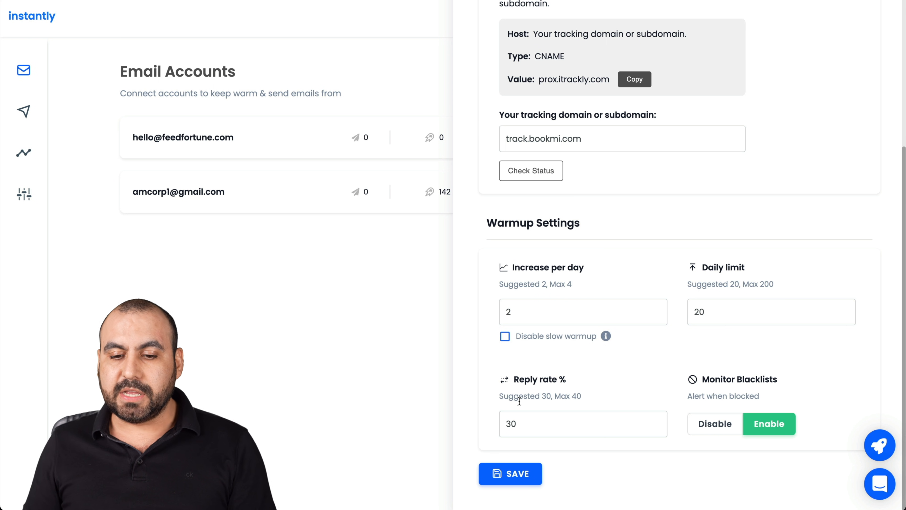
mouse_move(587, 396)
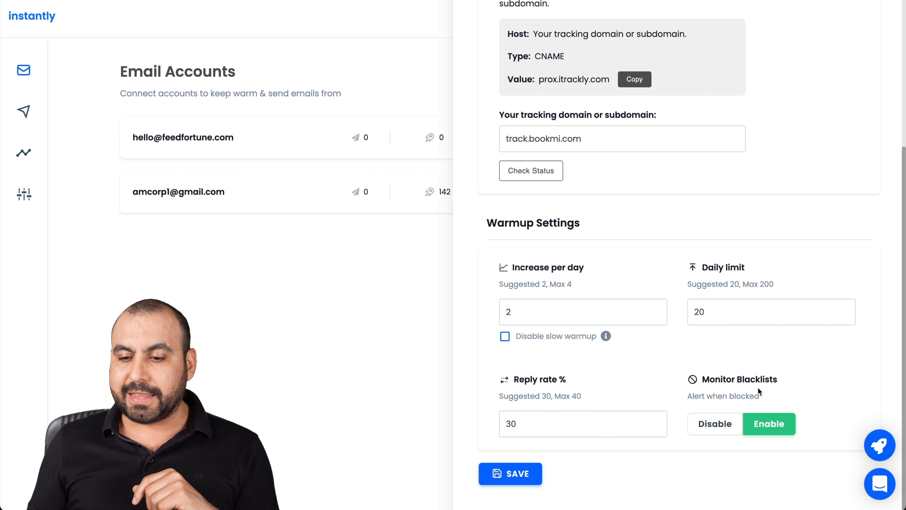
mouse_move(762, 399)
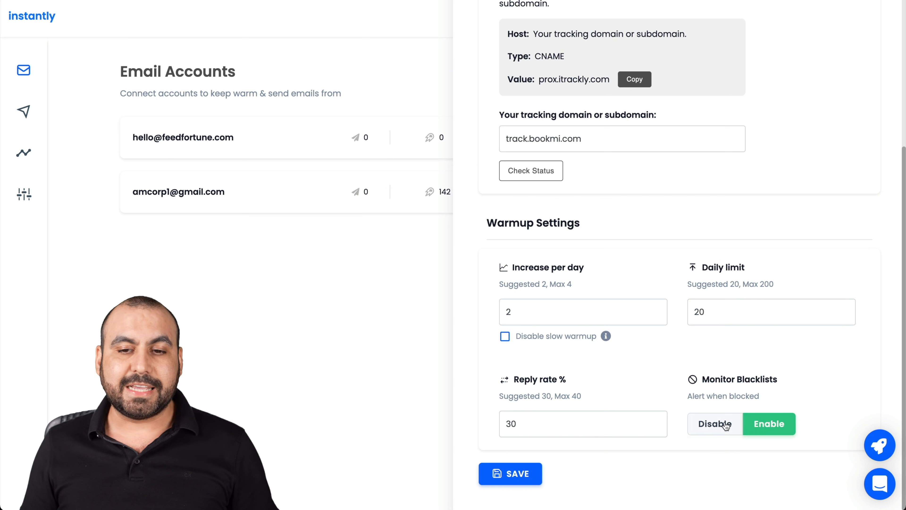
mouse_move(346, 325)
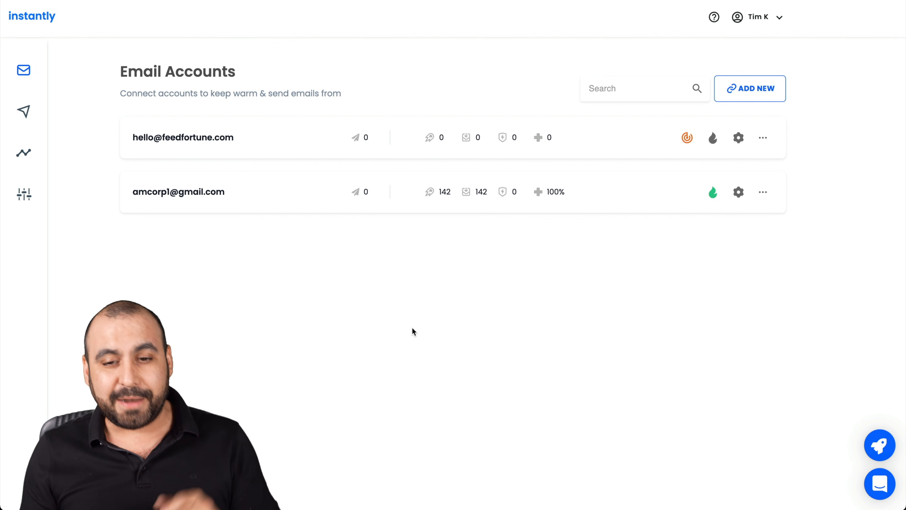
mouse_move(24, 111)
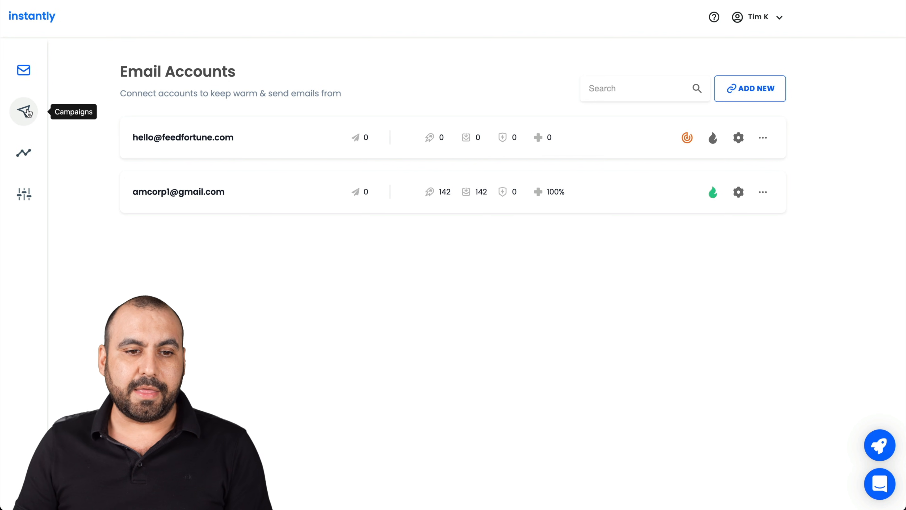
- Create a new campaign from the Campaigns list, keeping the name My Campaign
left_click(23, 111)
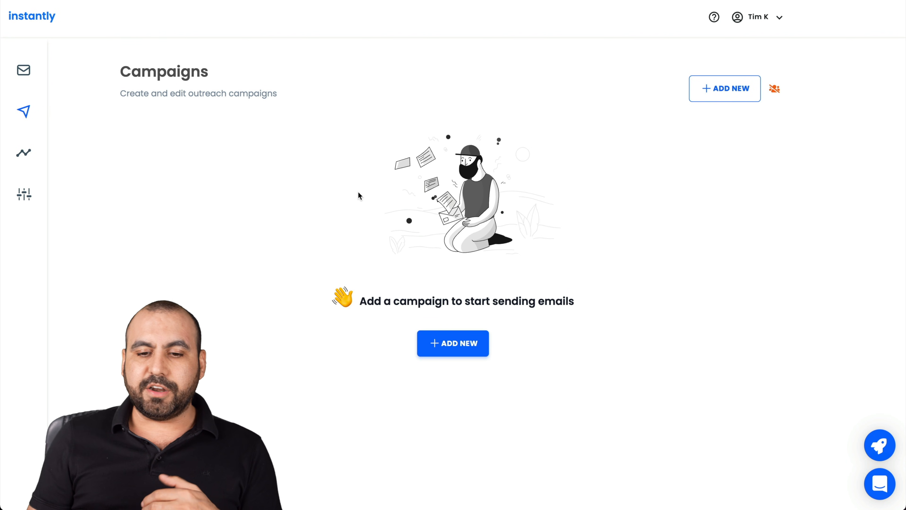
left_click(453, 343)
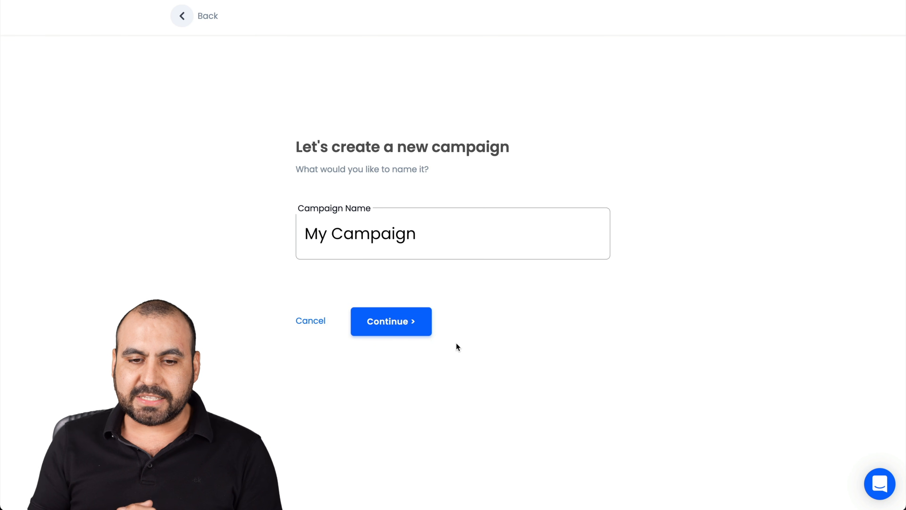
left_click(391, 321)
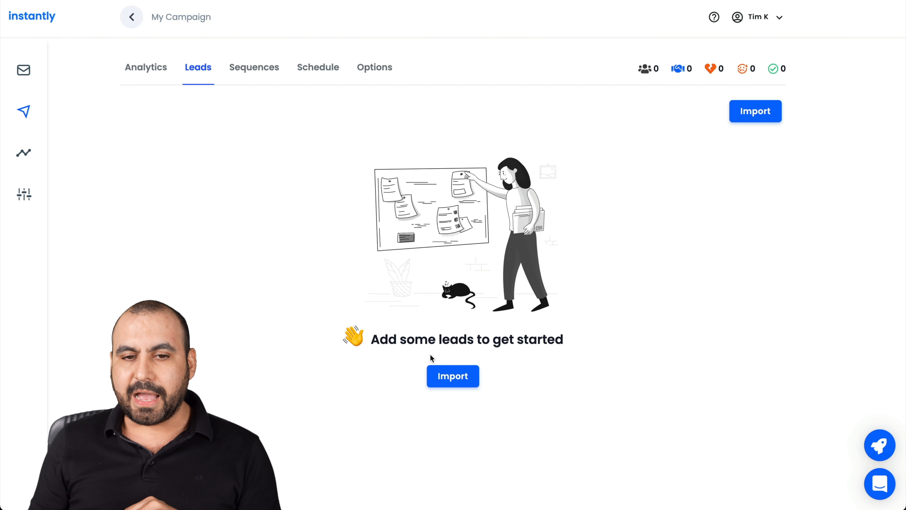
- Start importing leads into the campaign using Bulk Insert Manually
left_click(453, 375)
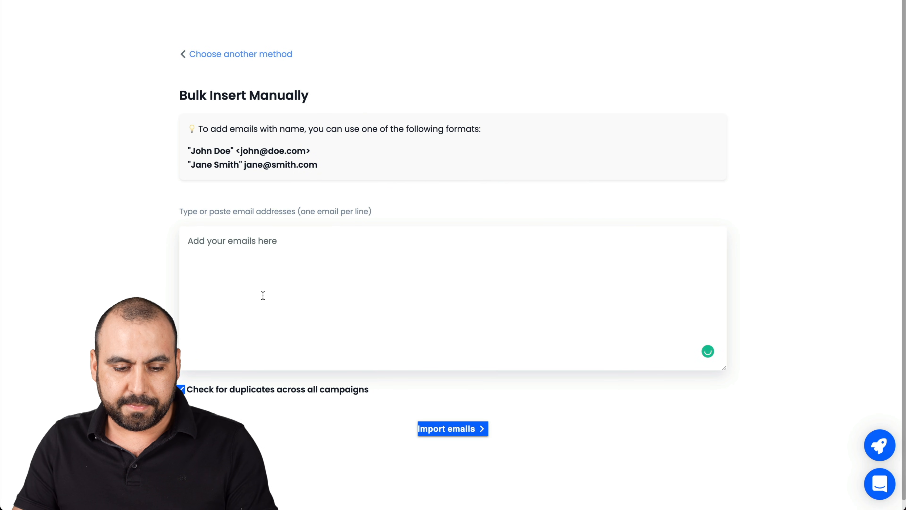
left_click(453, 428)
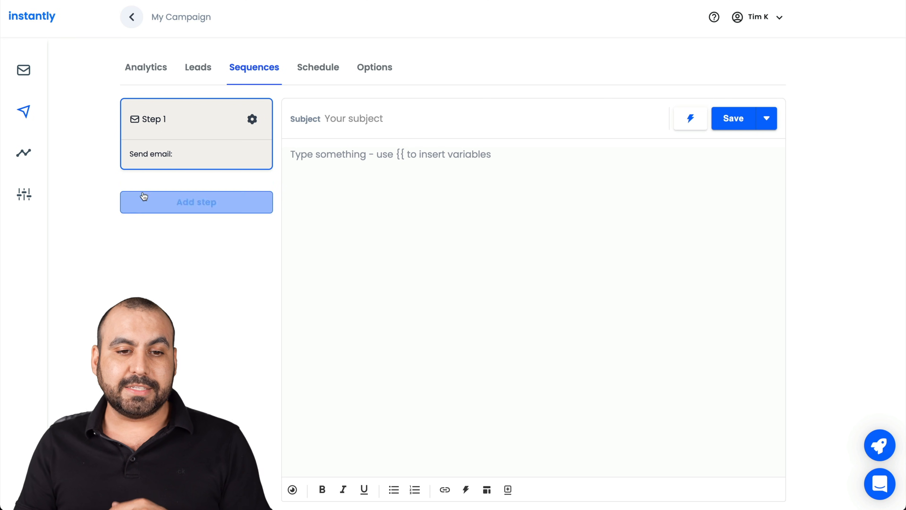
mouse_move(196, 390)
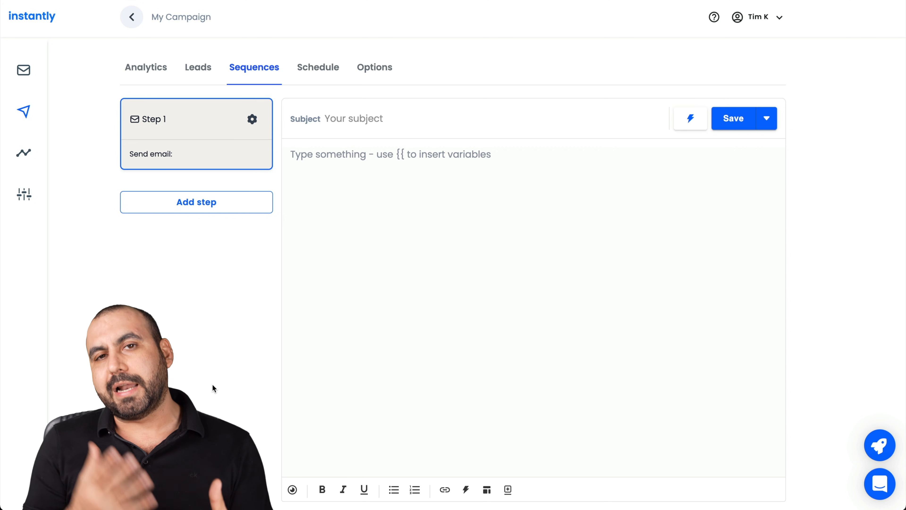
mouse_move(355, 144)
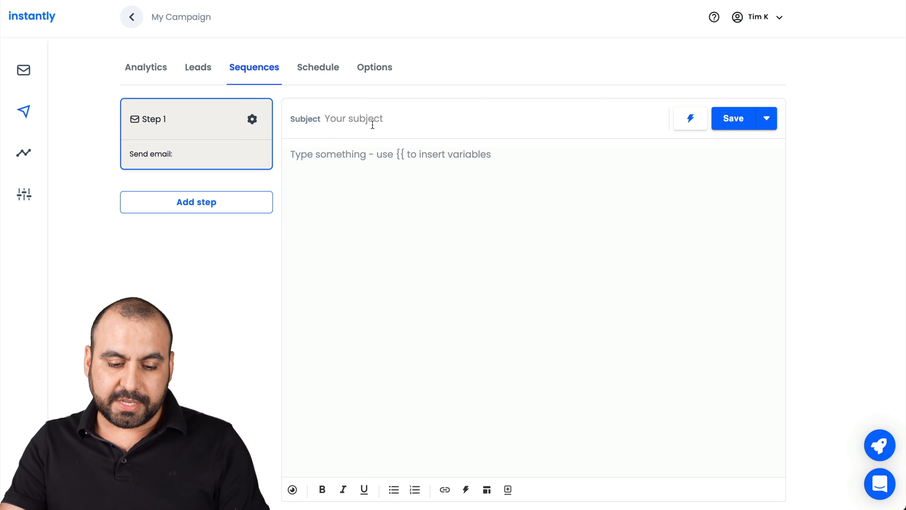
- Give Step 1 the subject and body 'test' and view the insertable personalization variables
type("test")
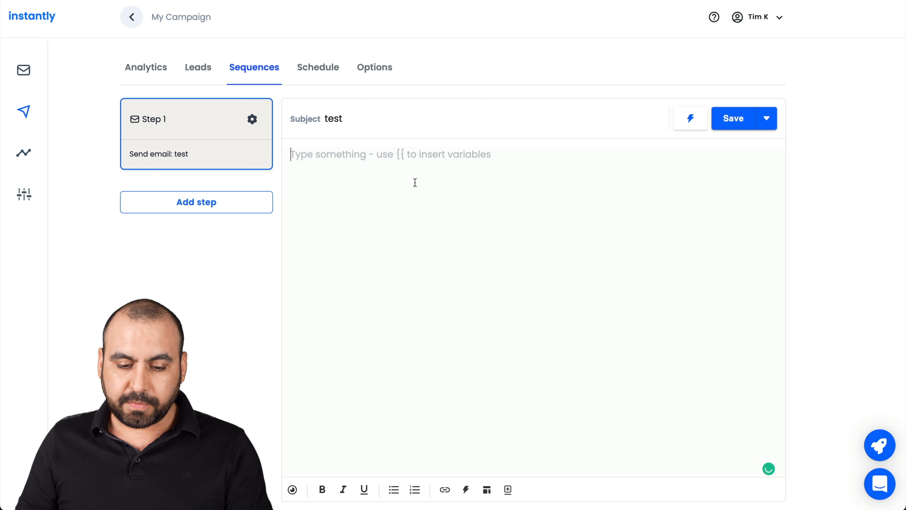
type("tes")
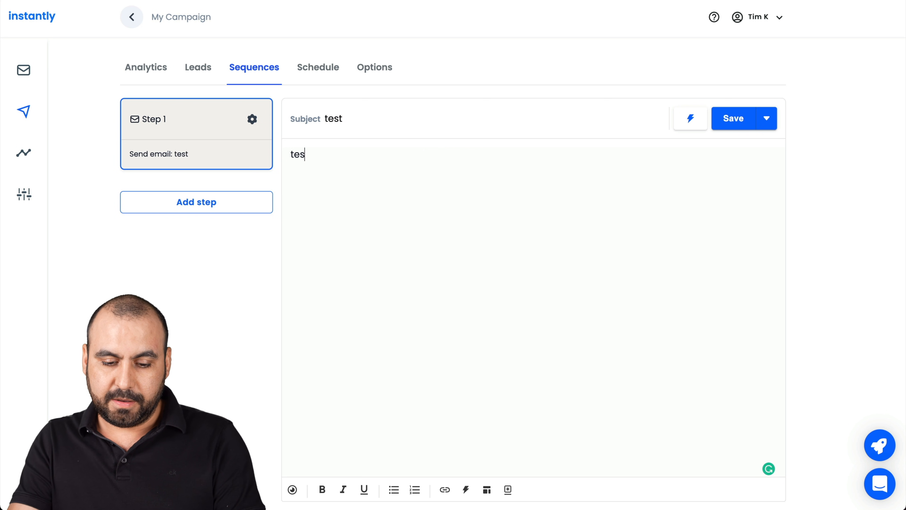
left_click(688, 119)
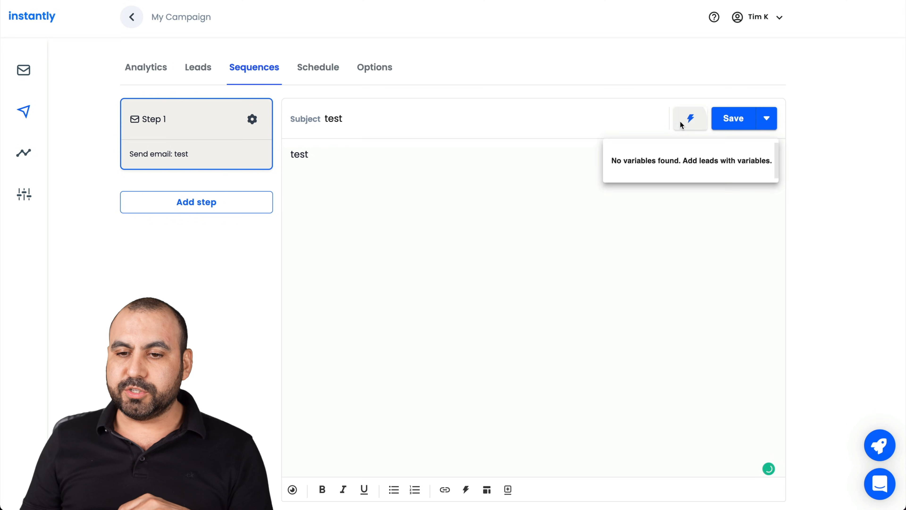
mouse_move(677, 167)
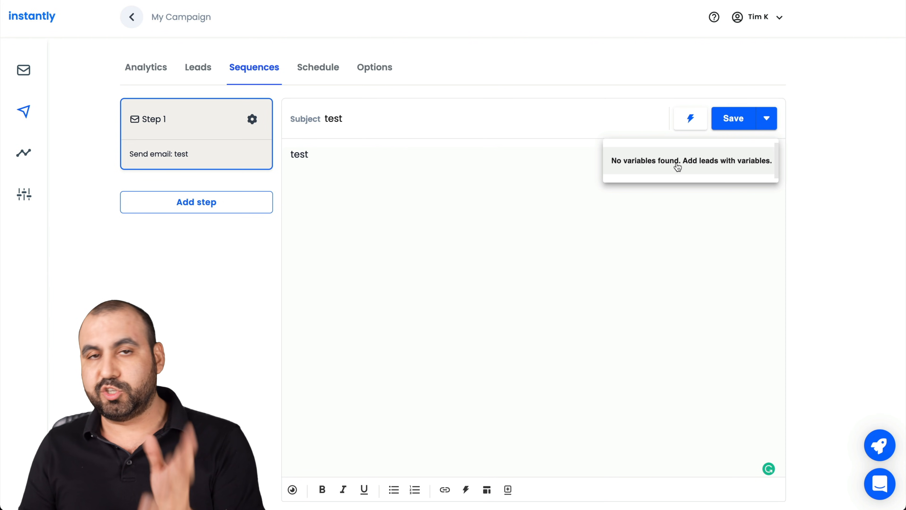
mouse_move(786, 128)
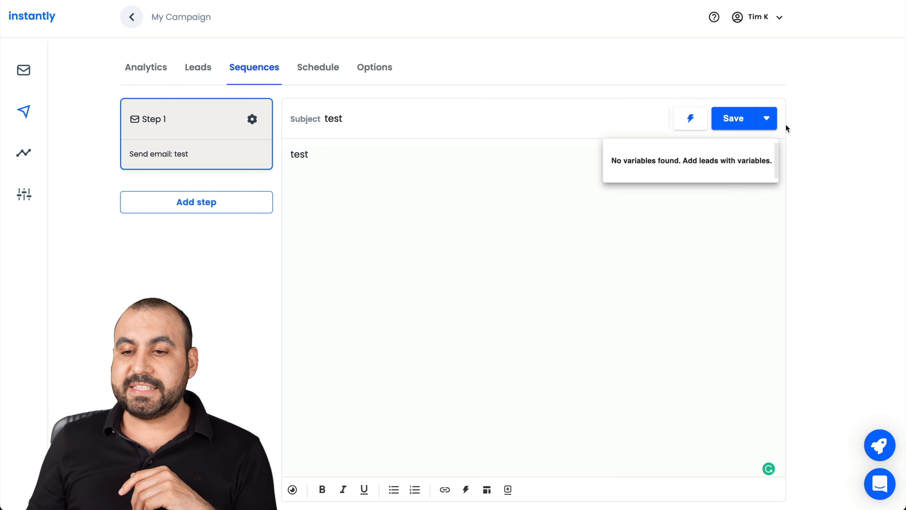
- Check the extra save options and bring up the email templates library
left_click(767, 118)
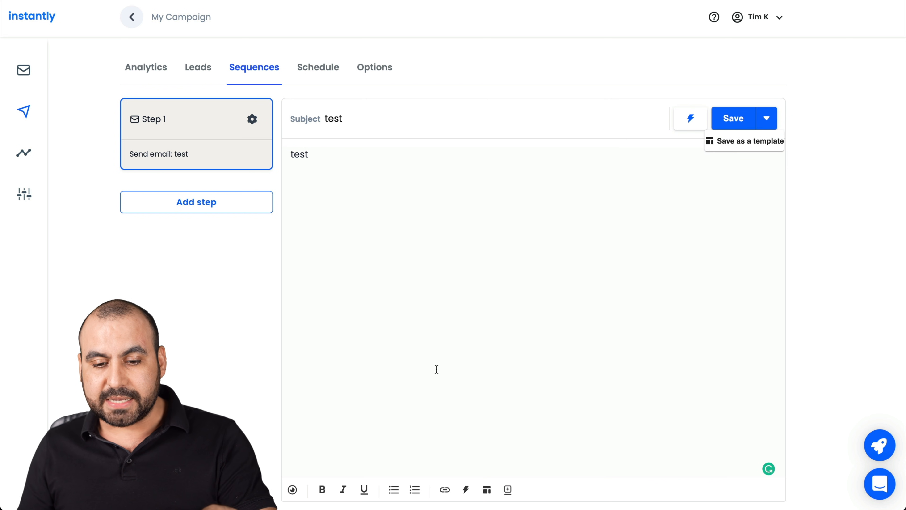
mouse_move(291, 490)
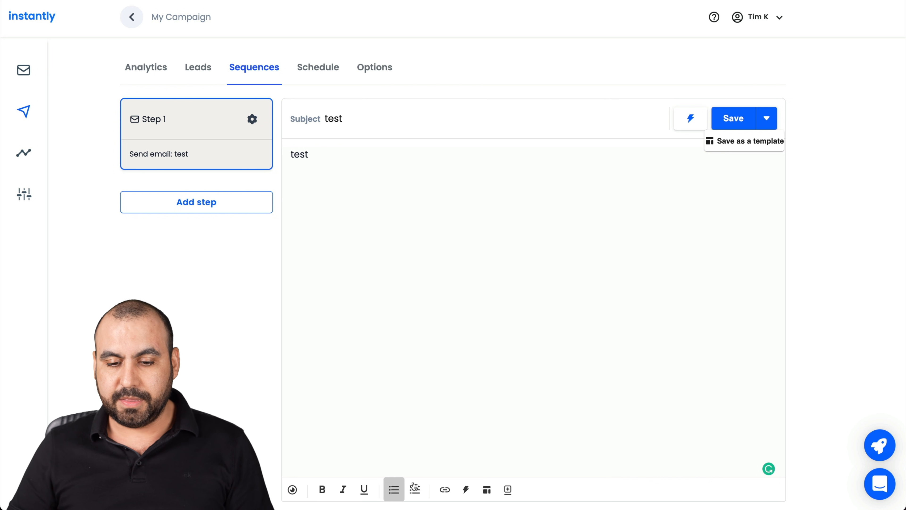
mouse_move(487, 489)
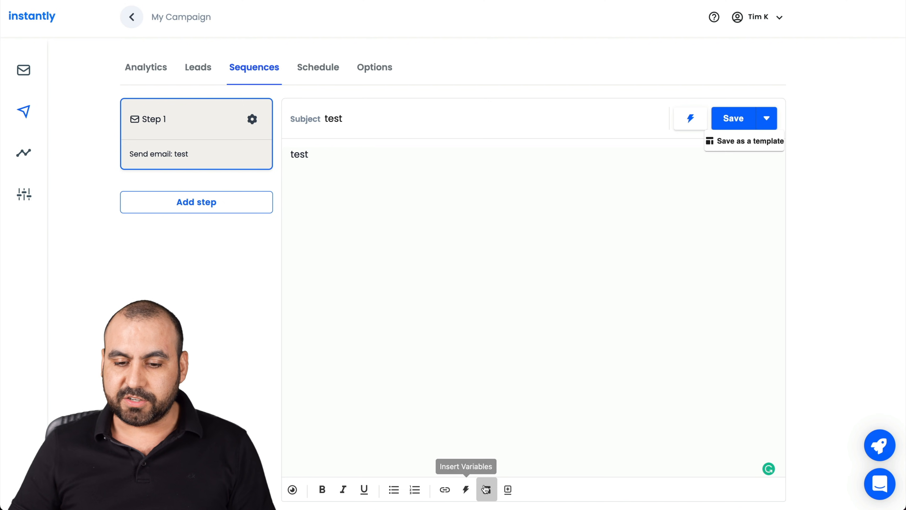
left_click(487, 489)
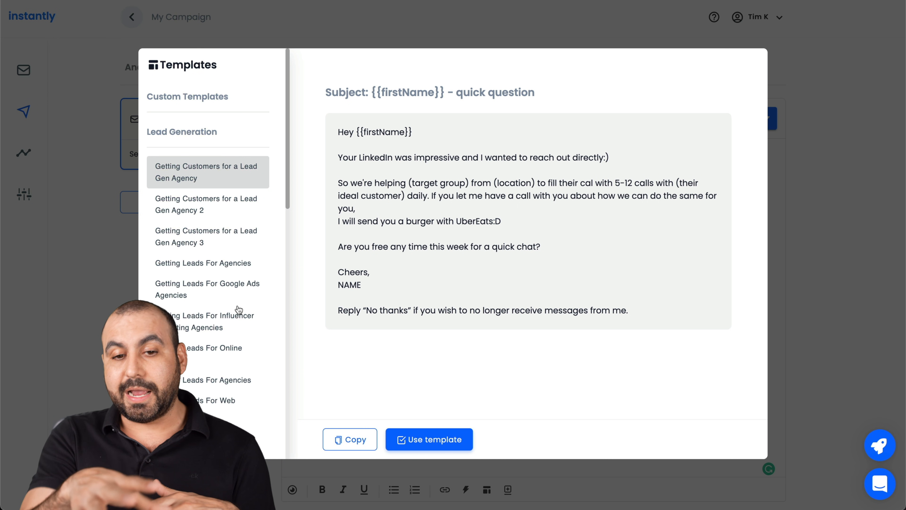
mouse_move(256, 241)
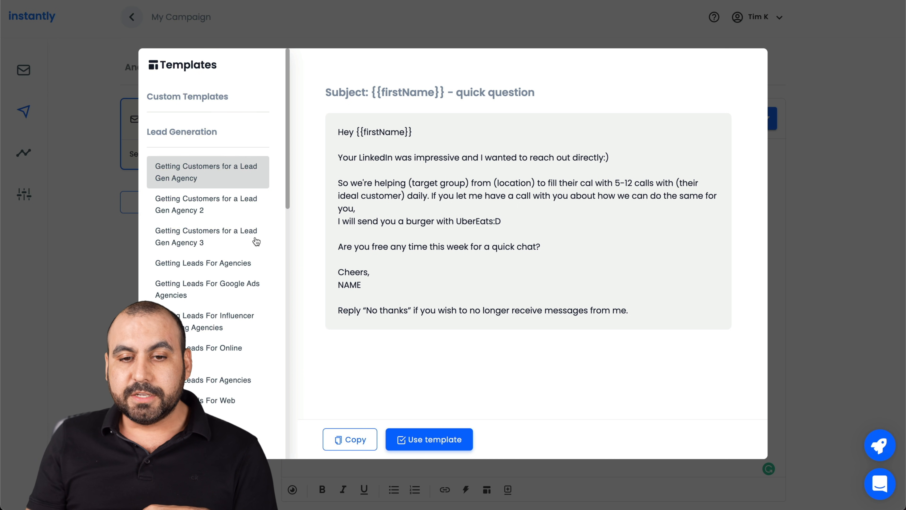
left_click(207, 204)
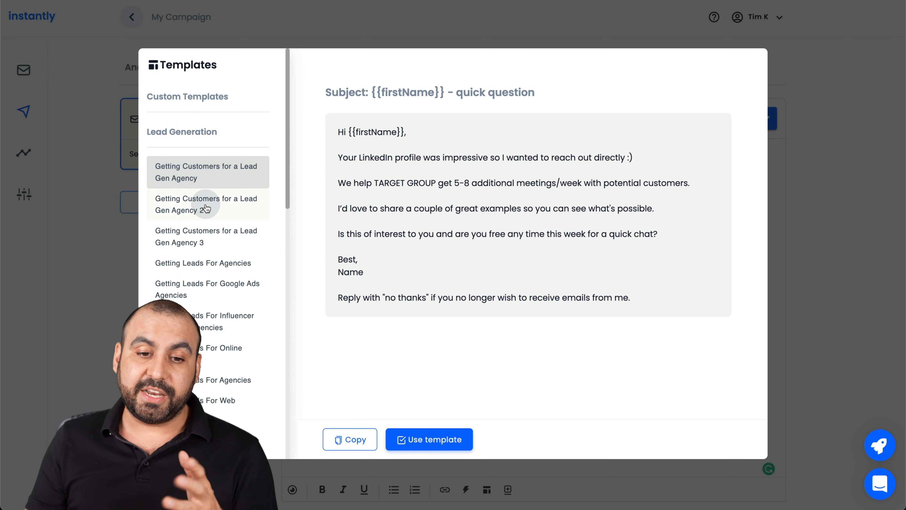
scroll("down", 3)
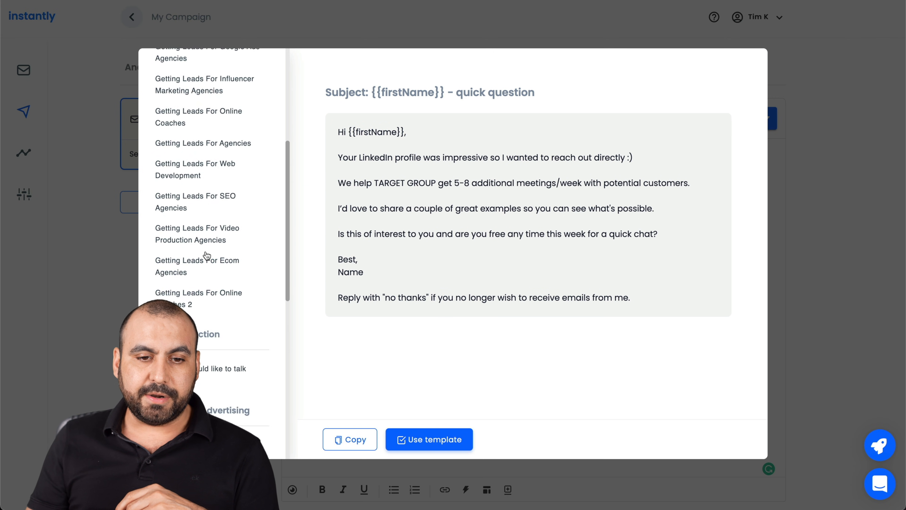
scroll("up", 3)
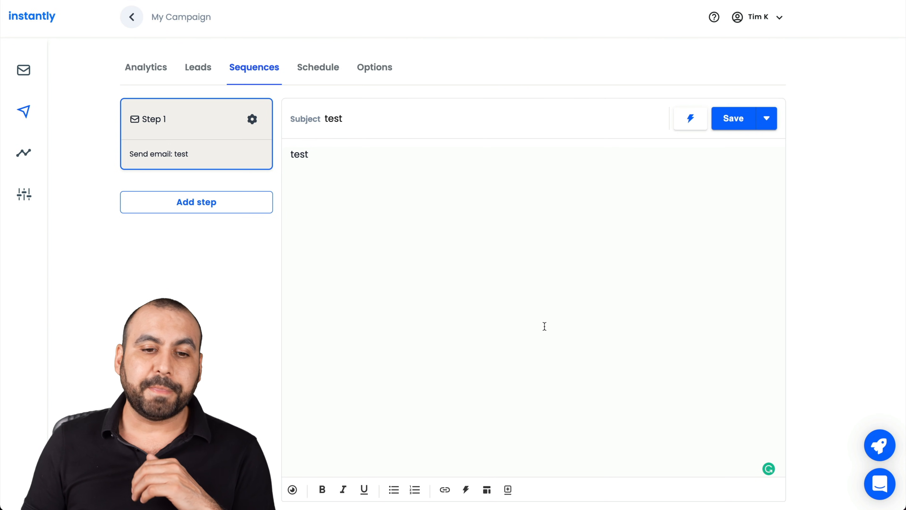
mouse_move(247, 197)
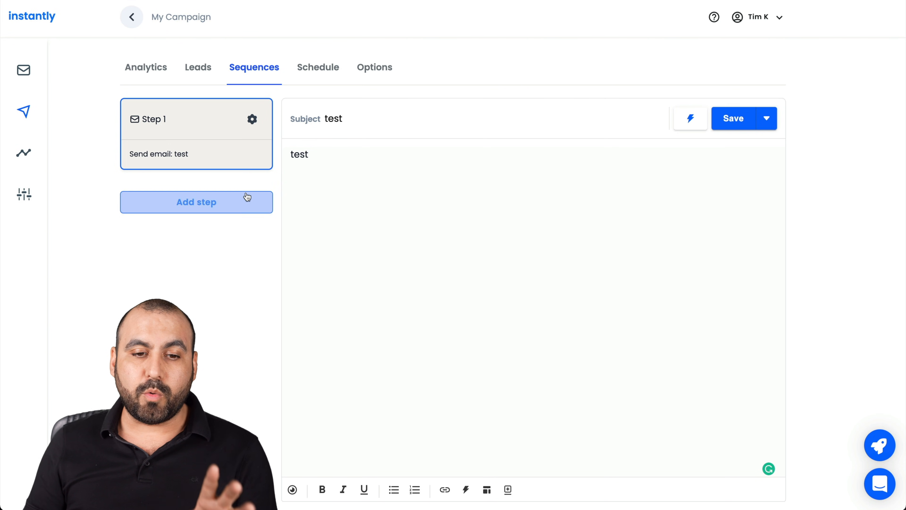
- Add Step 2 to the sequence with a 3-day wait after Step 1 and view its email
left_click(196, 201)
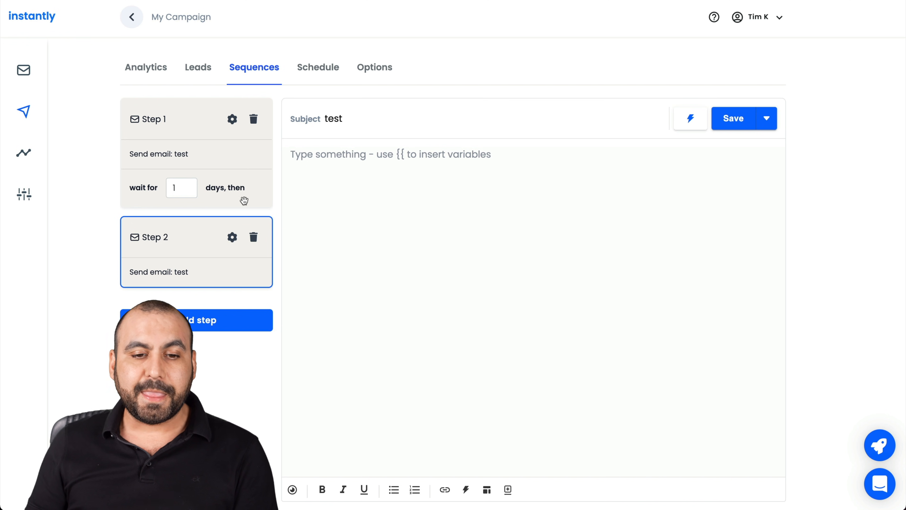
mouse_move(134, 187)
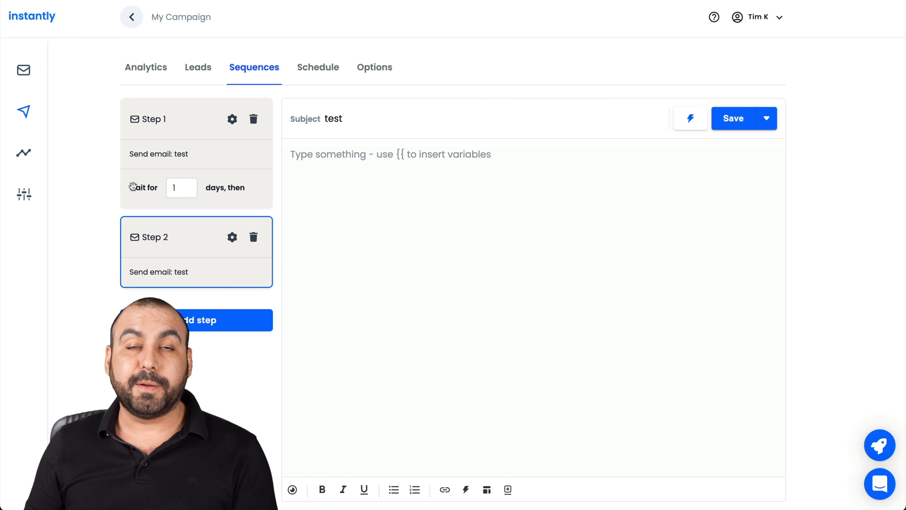
mouse_move(152, 189)
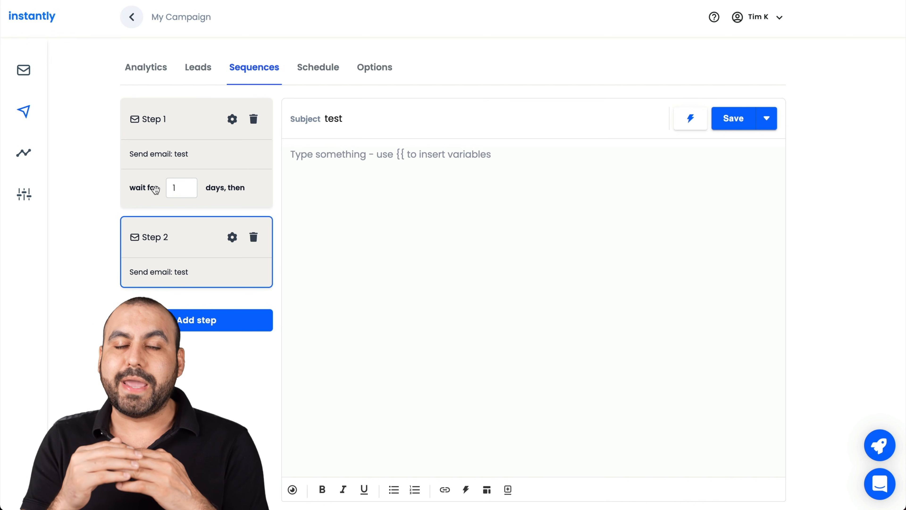
left_click(181, 187)
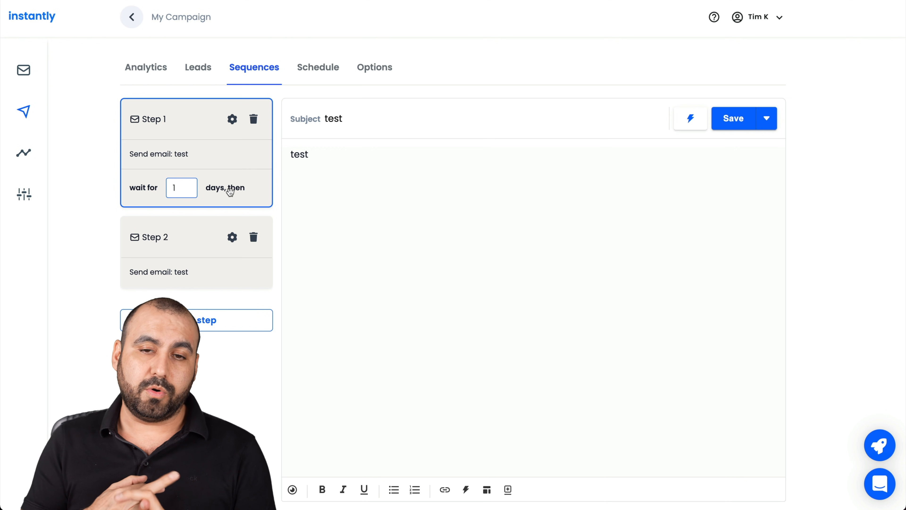
left_click(181, 187)
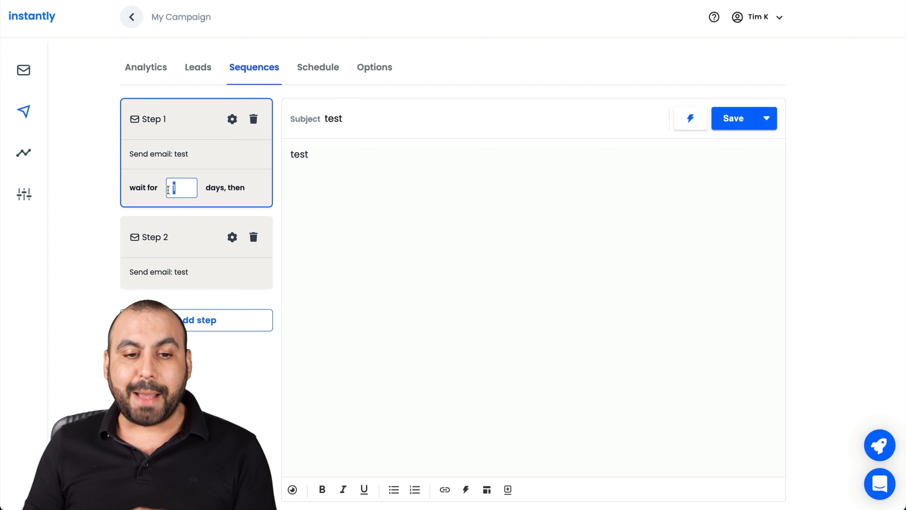
type("3")
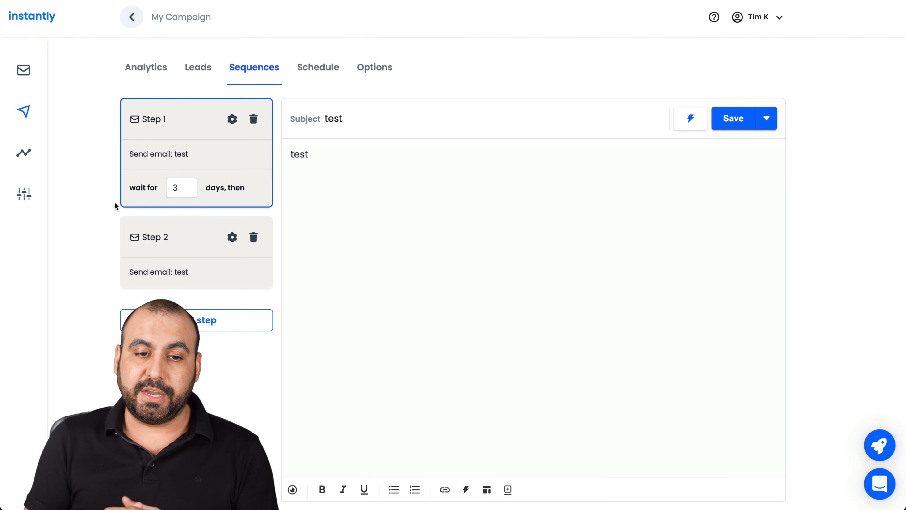
mouse_move(191, 240)
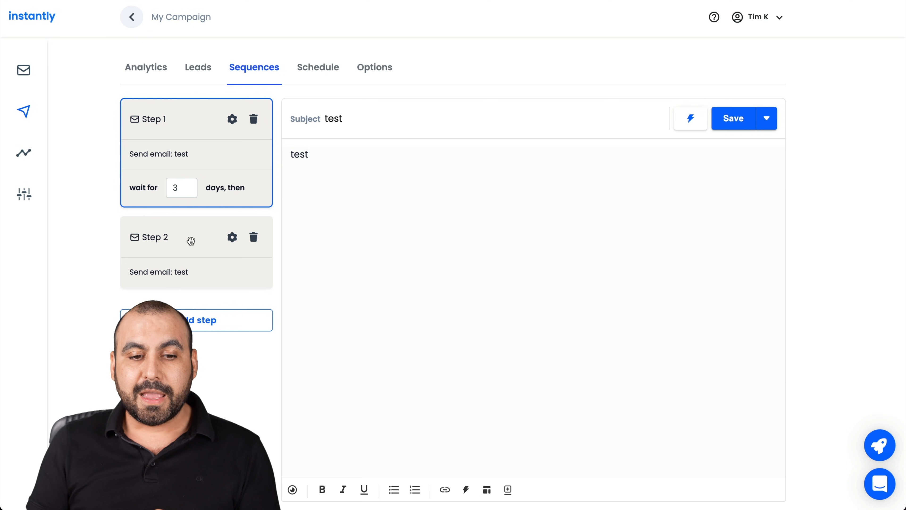
left_click(156, 237)
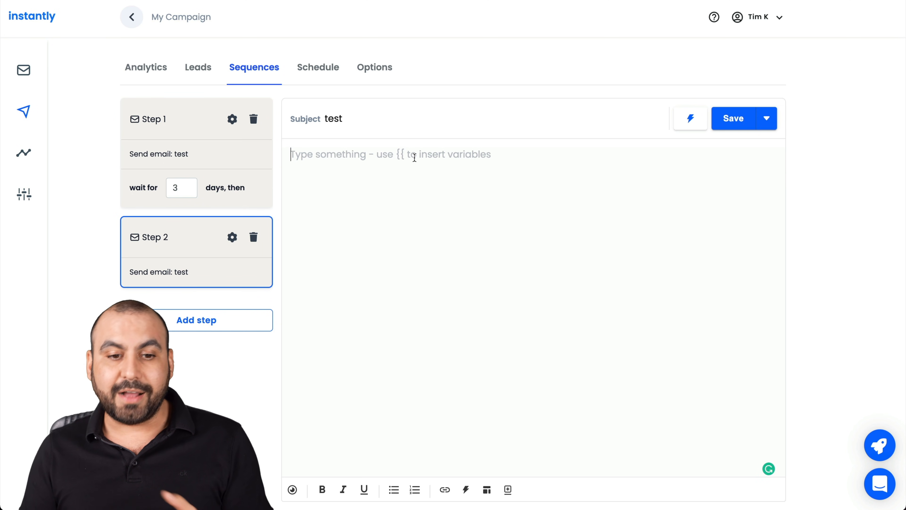
mouse_move(232, 237)
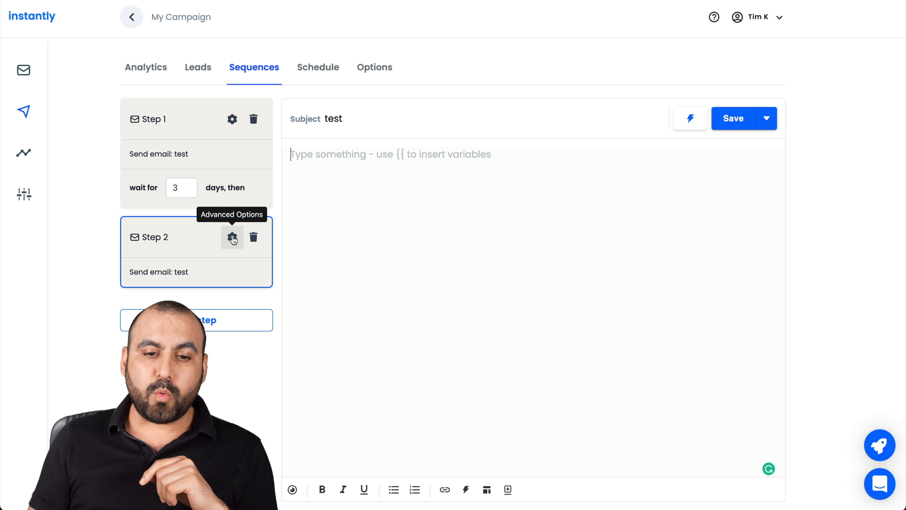
left_click(232, 237)
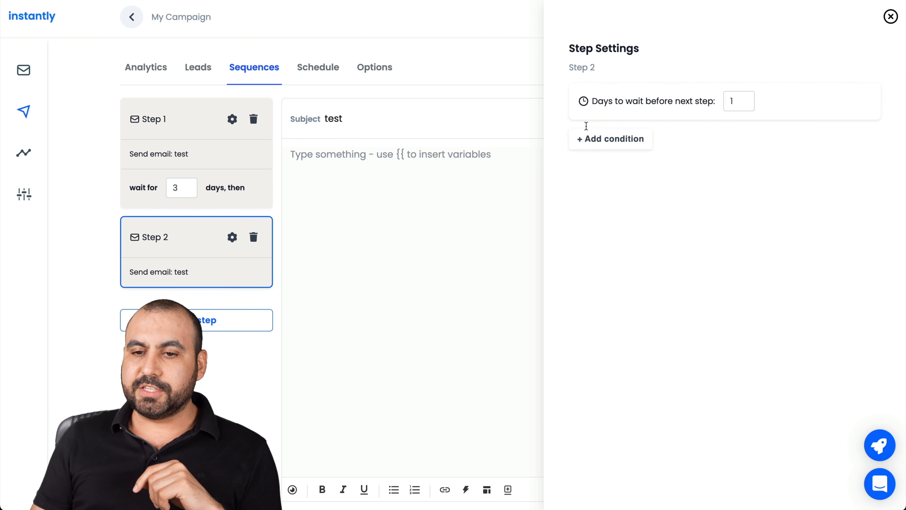
left_click(610, 138)
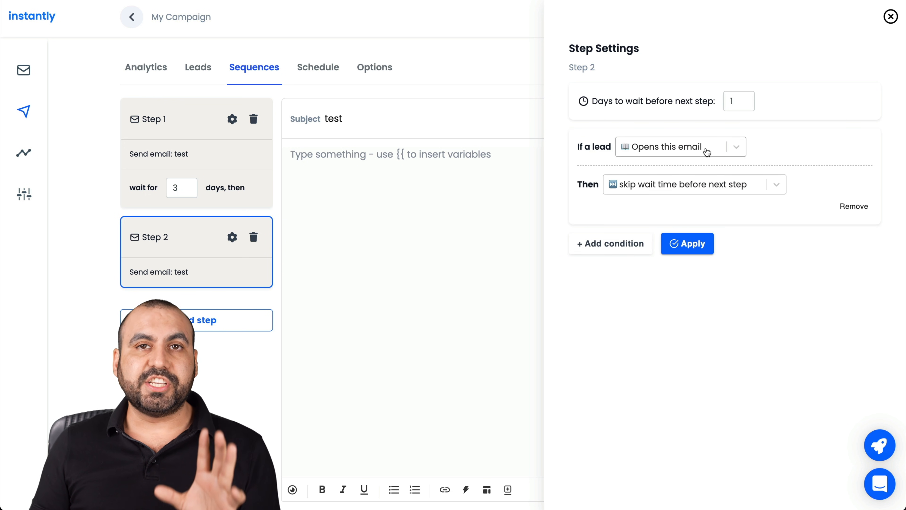
left_click(680, 146)
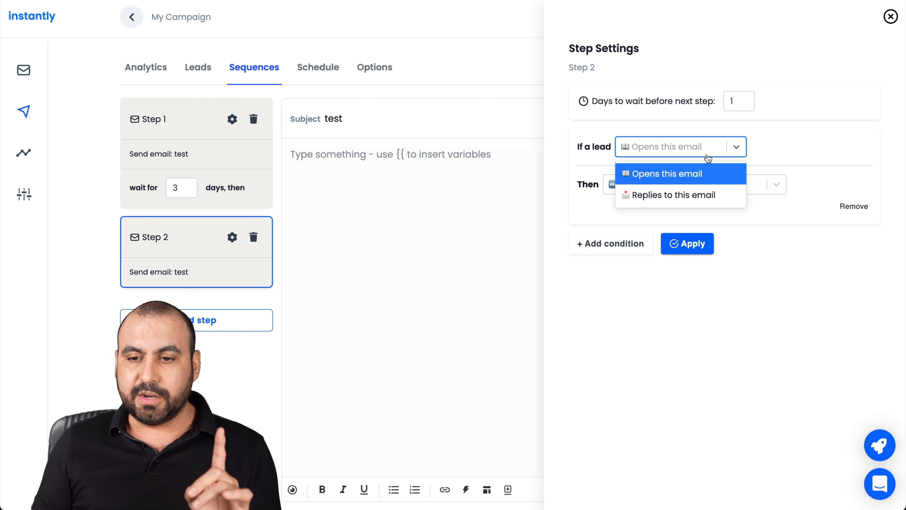
mouse_move(680, 195)
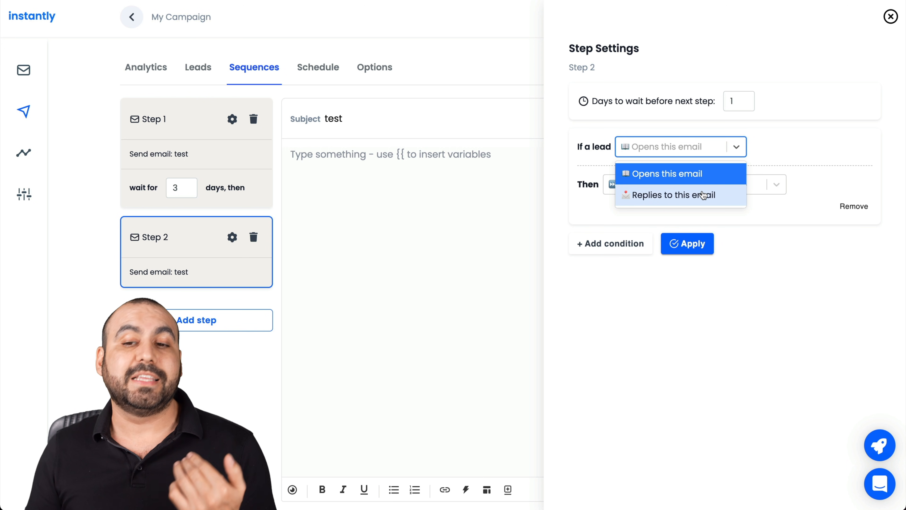
left_click(666, 173)
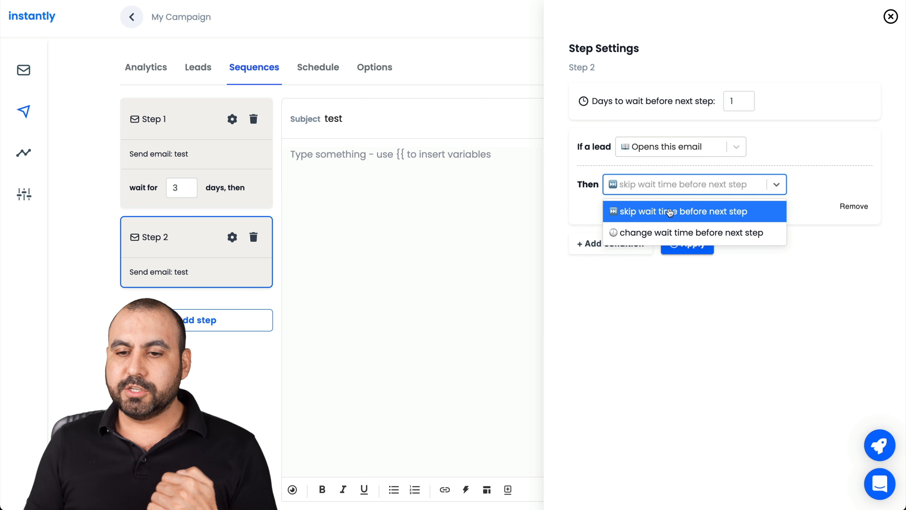
mouse_move(719, 216)
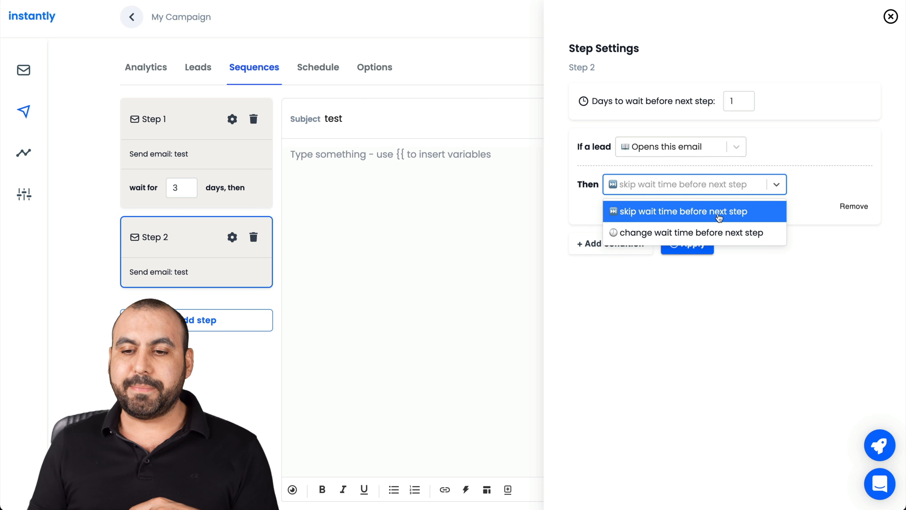
left_click(681, 211)
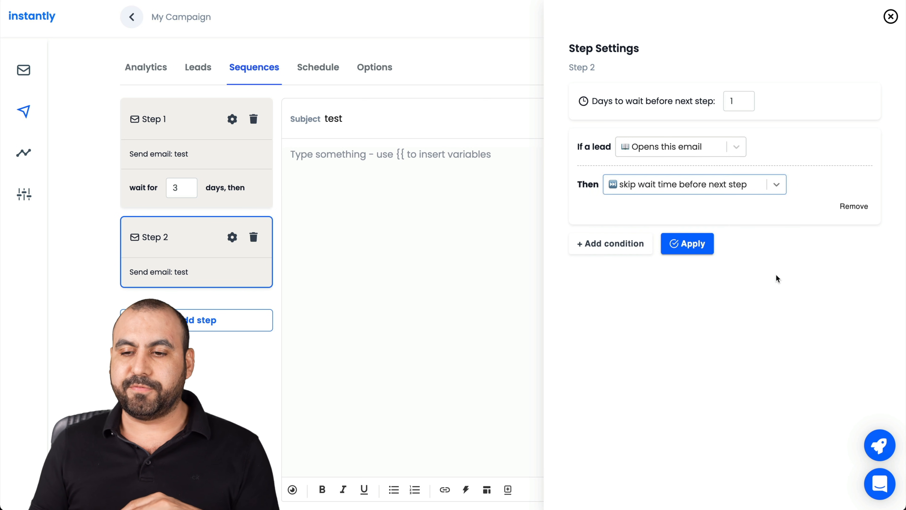
mouse_move(853, 207)
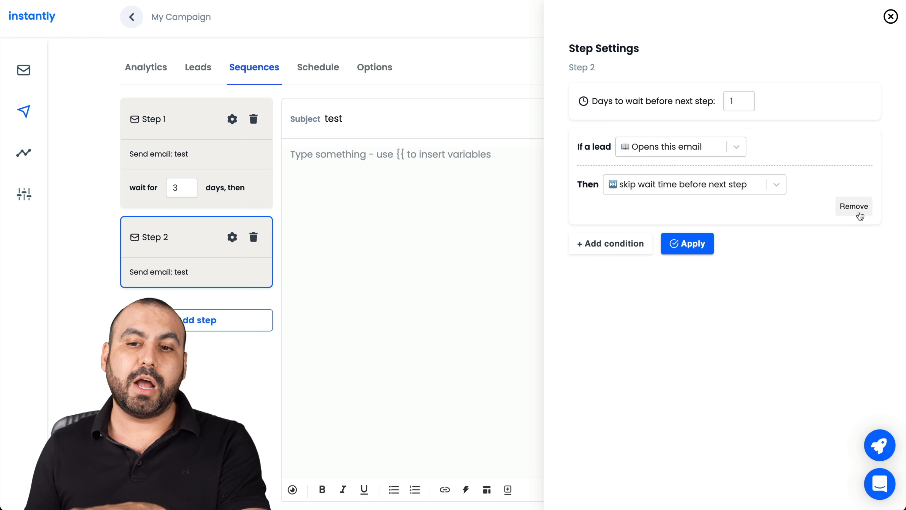
mouse_move(839, 239)
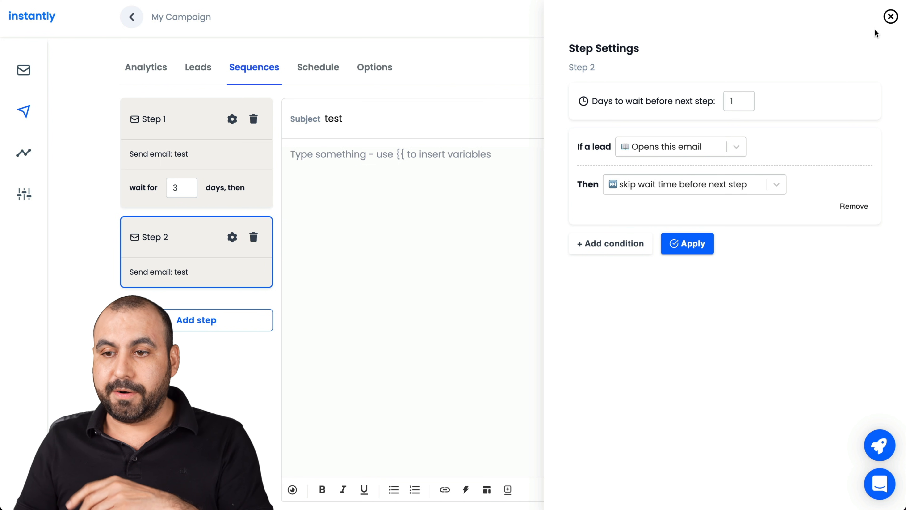
left_click(891, 16)
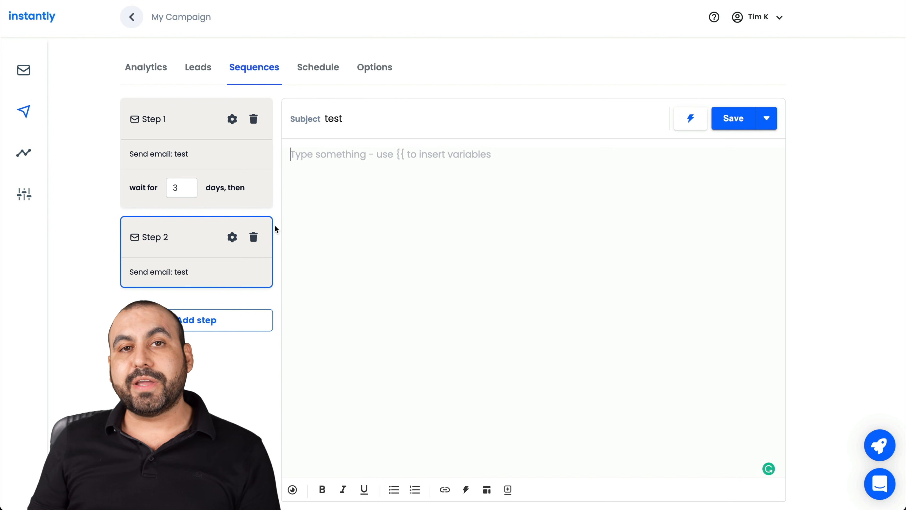
- Visit the campaign's draft analytics and its one uncontacted lead, then return to Sequences
left_click(146, 67)
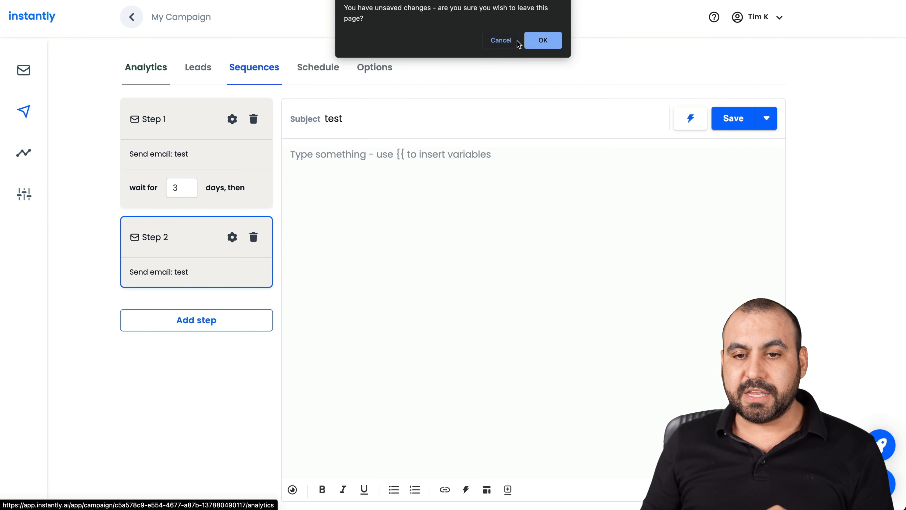
left_click(543, 40)
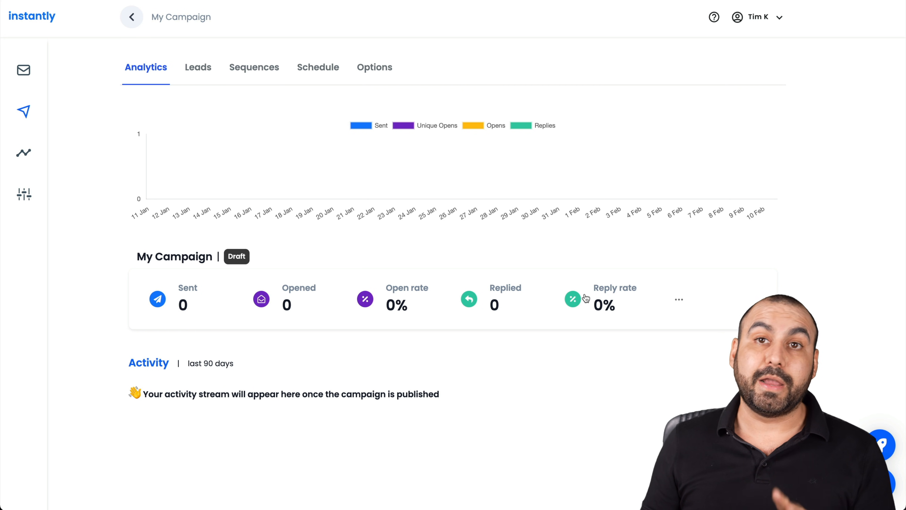
mouse_move(686, 137)
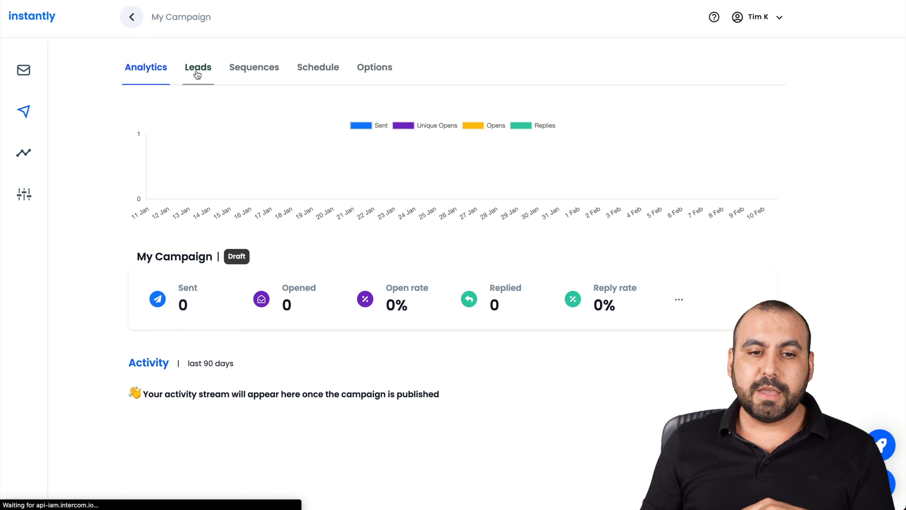
left_click(198, 67)
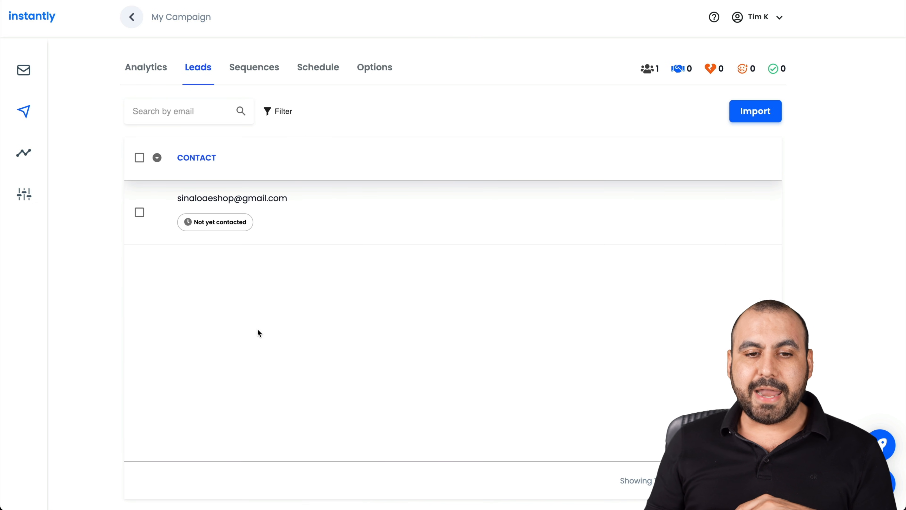
mouse_move(219, 240)
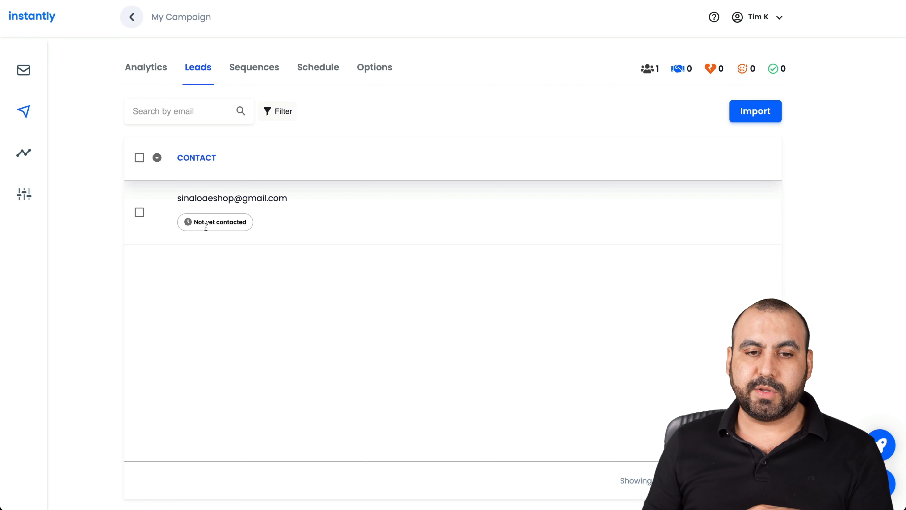
left_click(254, 67)
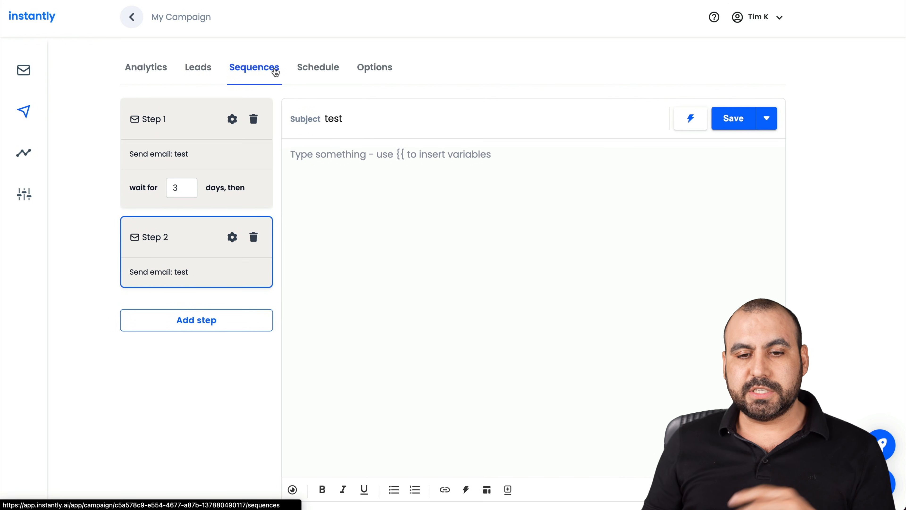
- View the campaign schedule: Monday–Friday, 0:00 AM to 11:59 PM, Eastern Time
left_click(318, 67)
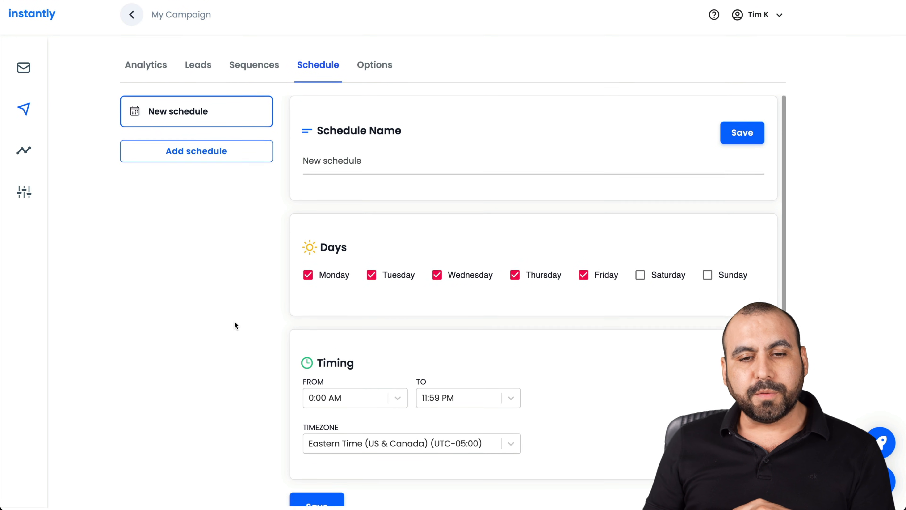
scroll("down", 3)
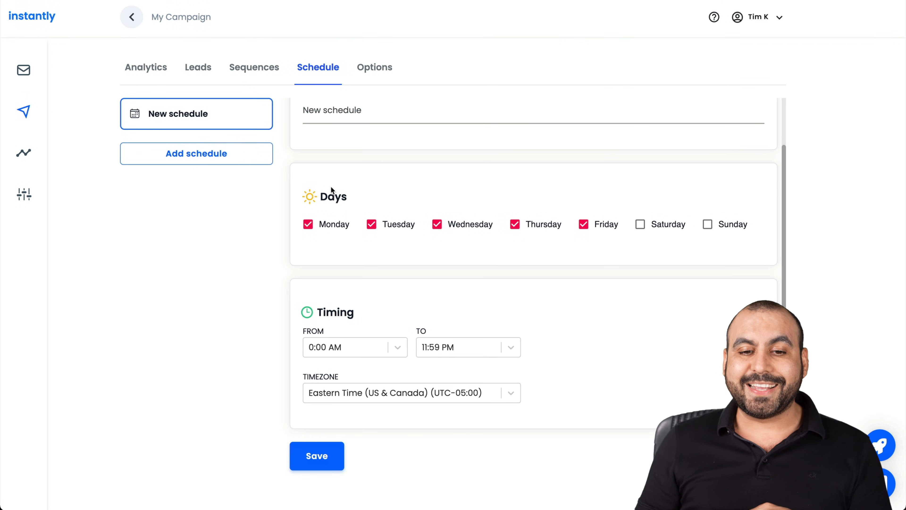
mouse_move(363, 210)
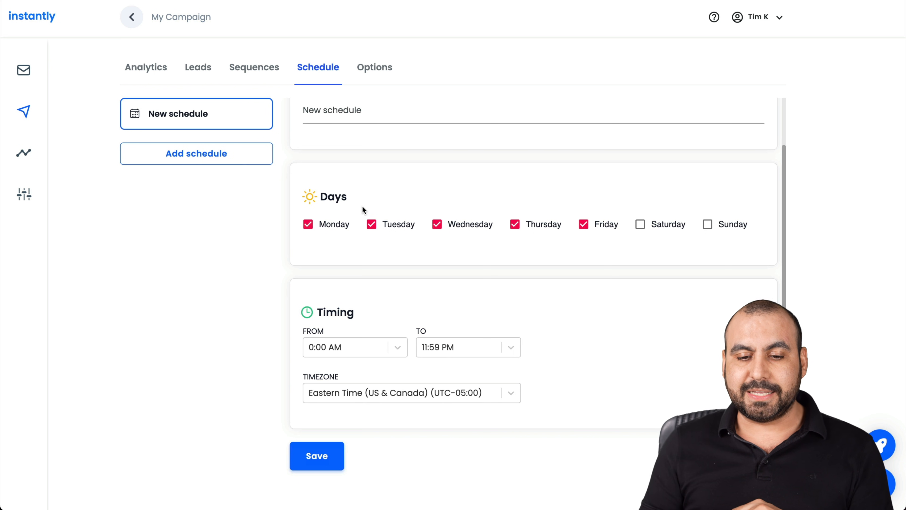
mouse_move(348, 331)
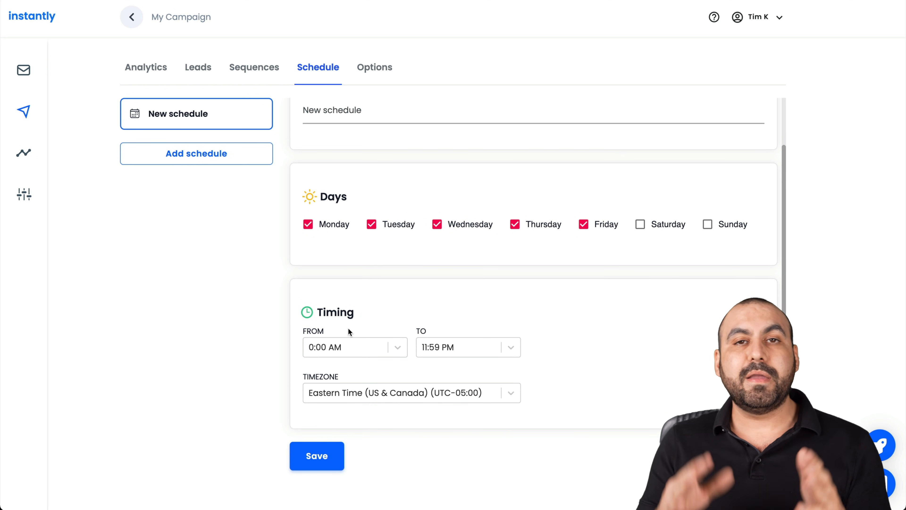
mouse_move(332, 379)
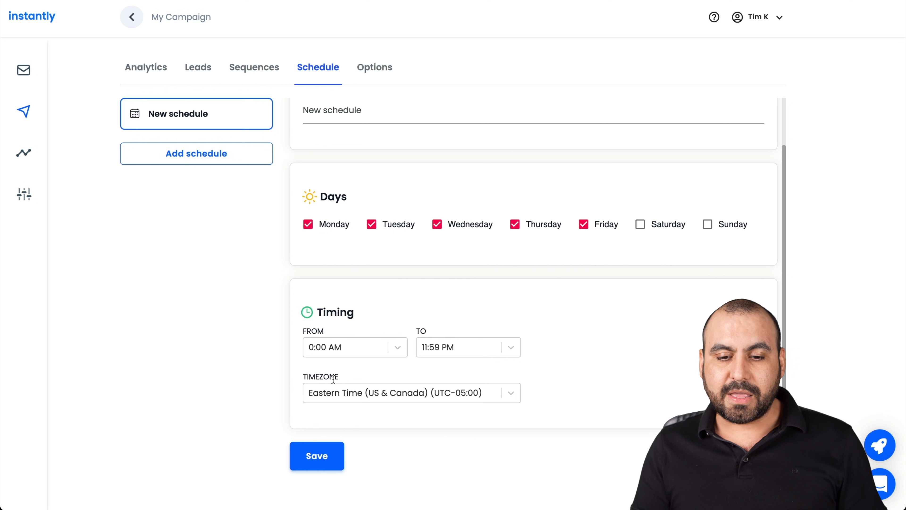
mouse_move(265, 331)
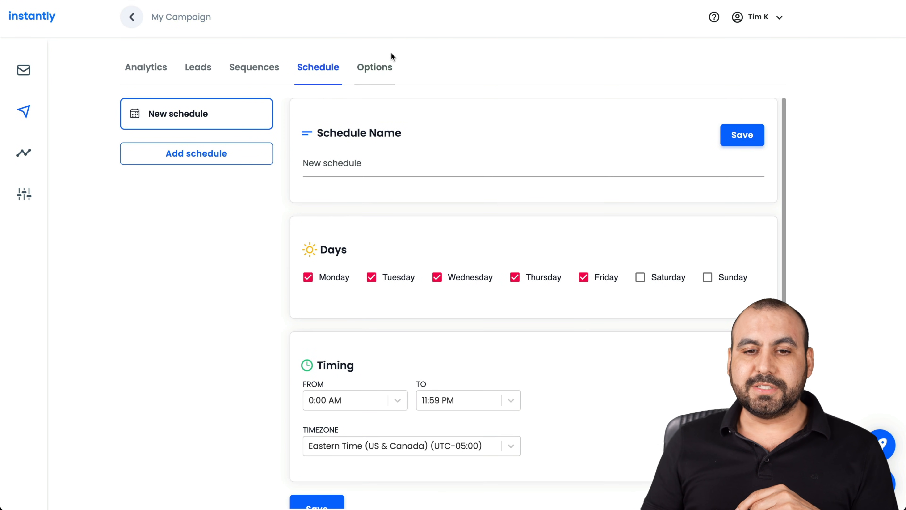
left_click(375, 67)
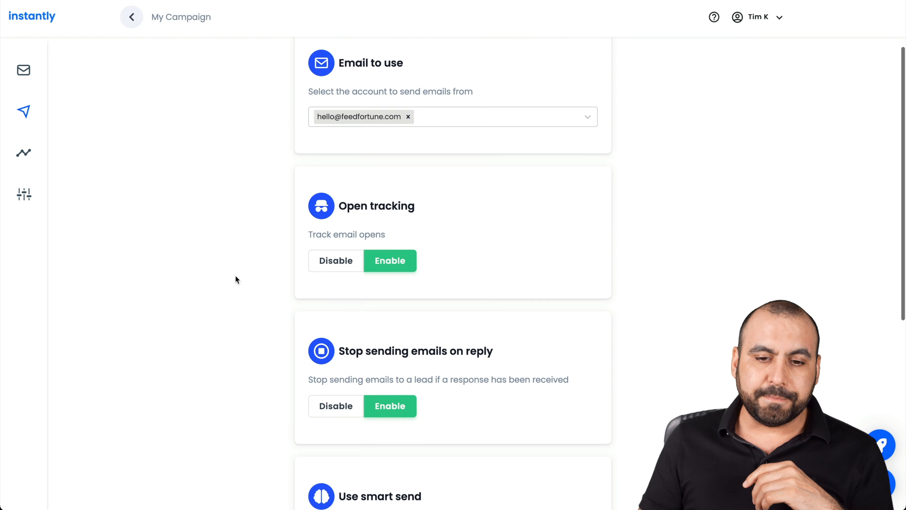
scroll("down", 3)
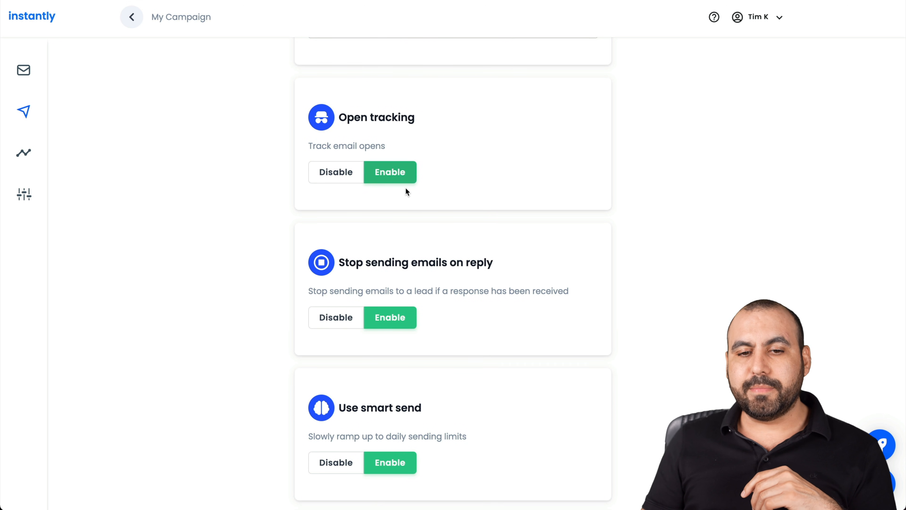
scroll("down", 3)
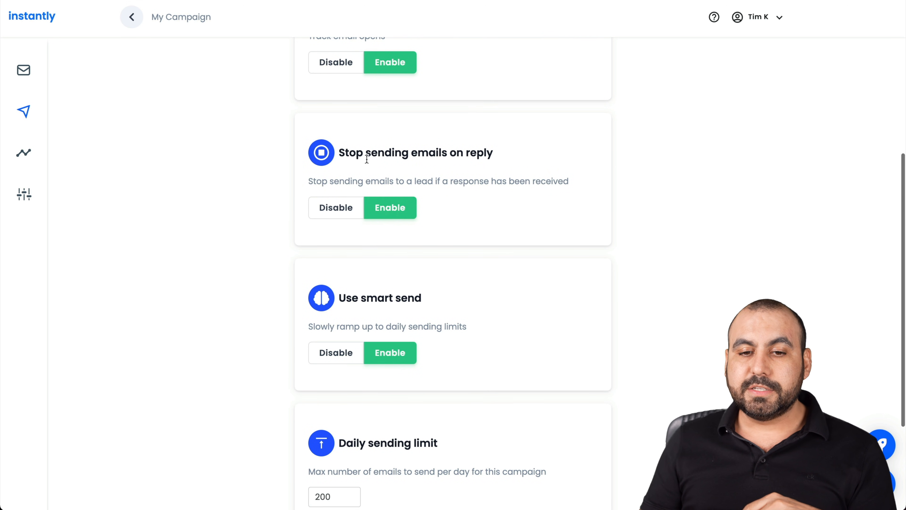
mouse_move(469, 232)
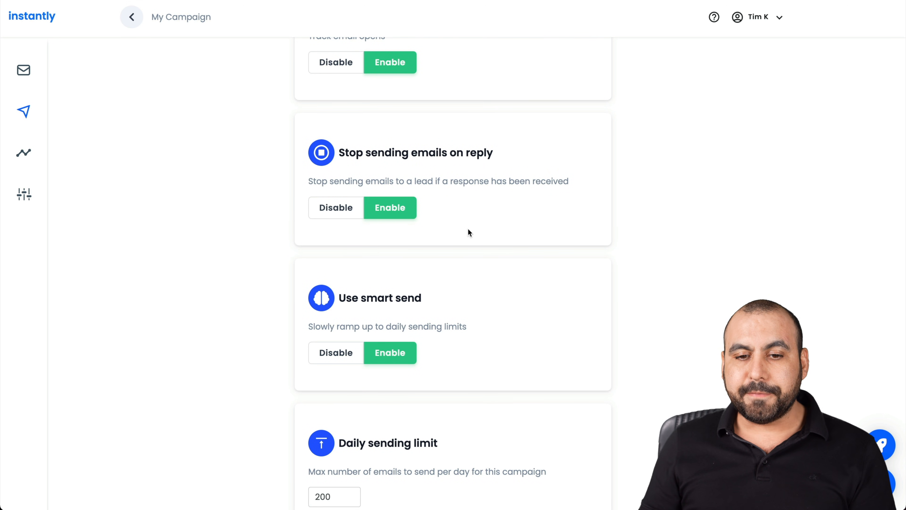
scroll("down", 3)
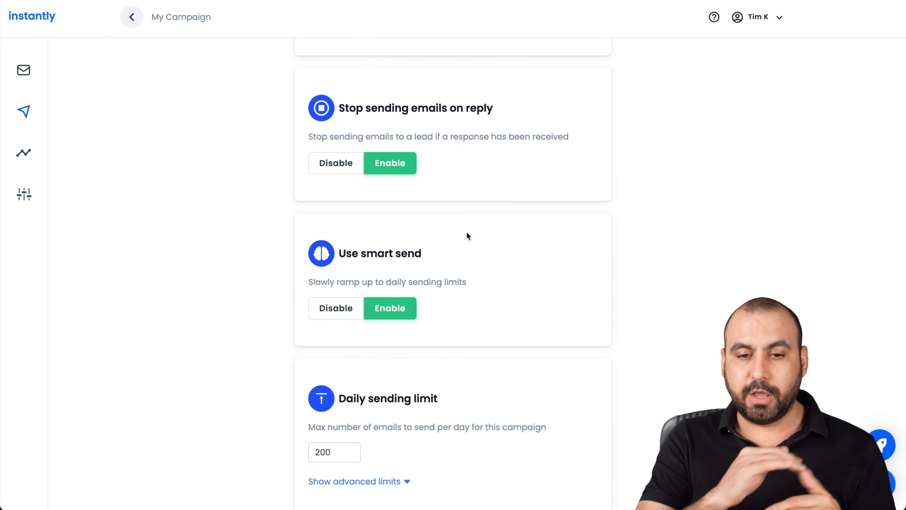
scroll("down", 3)
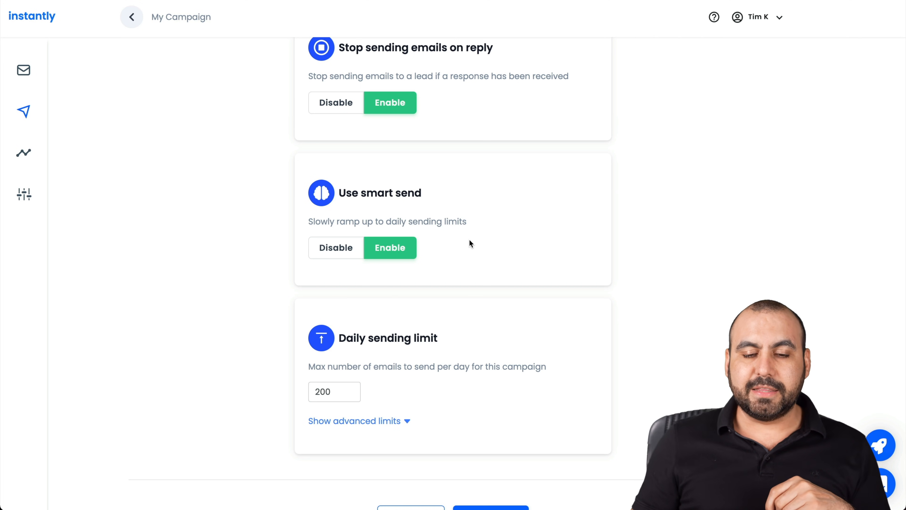
scroll("down", 3)
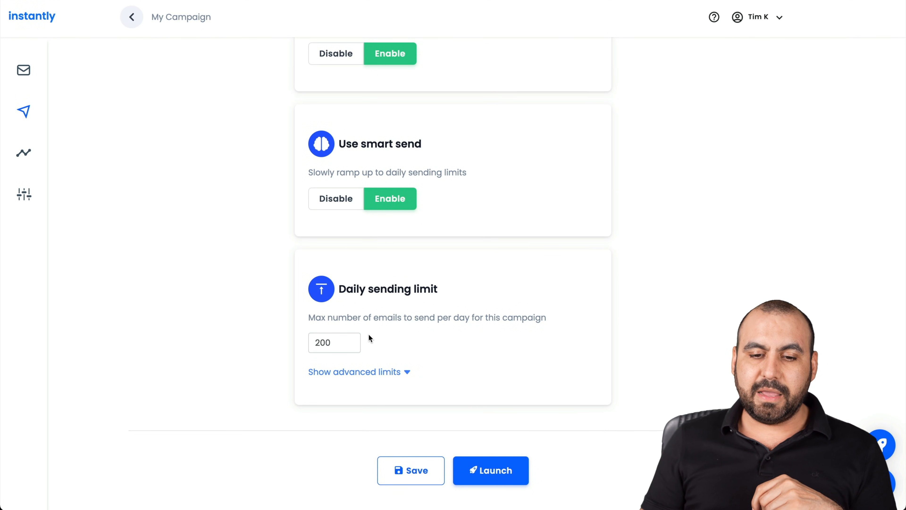
mouse_move(402, 346)
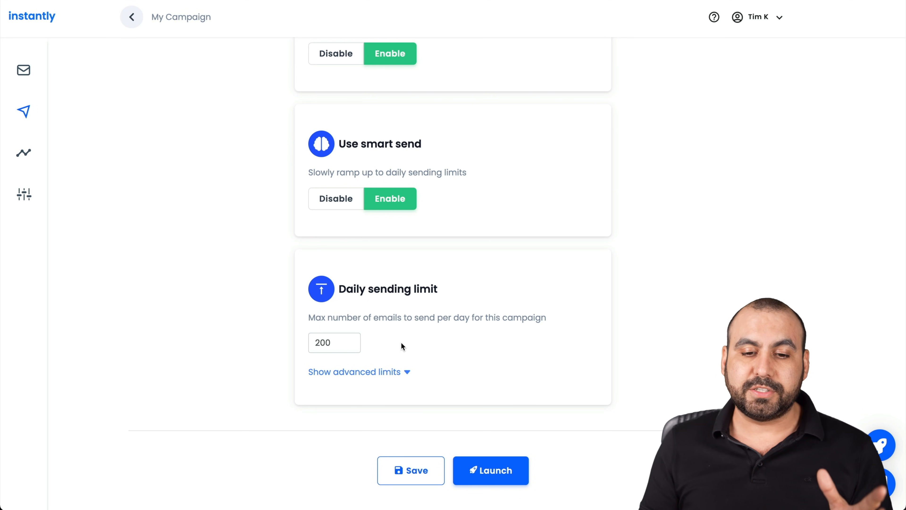
mouse_move(363, 347)
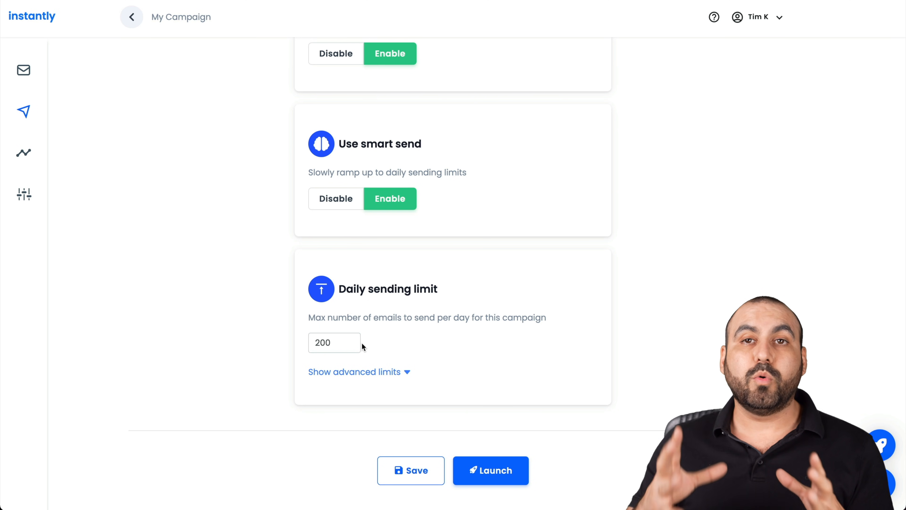
mouse_move(451, 414)
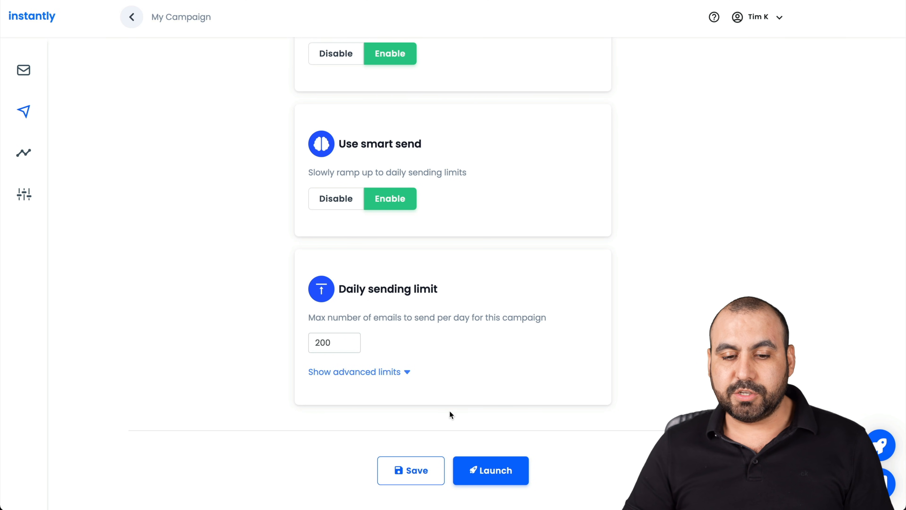
- Reveal the advanced limit for new leads contacted per day, then return to the top
left_click(355, 372)
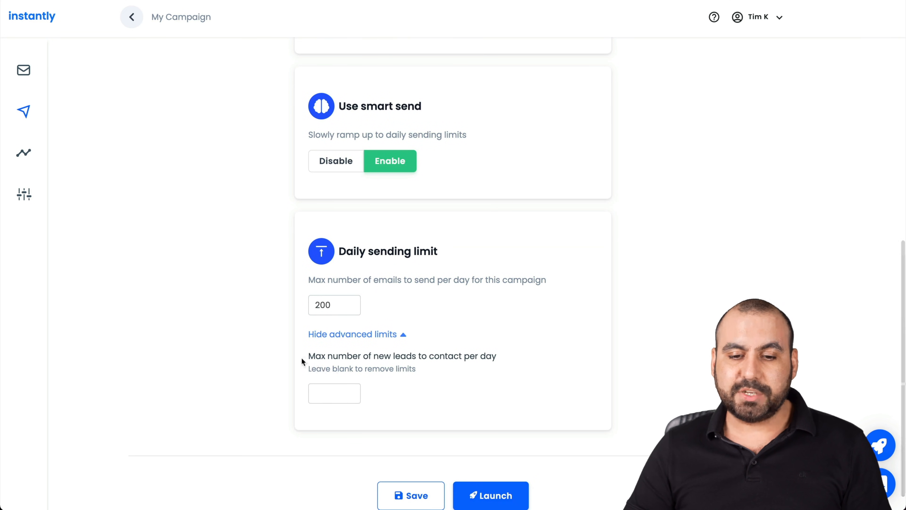
scroll("down", 3)
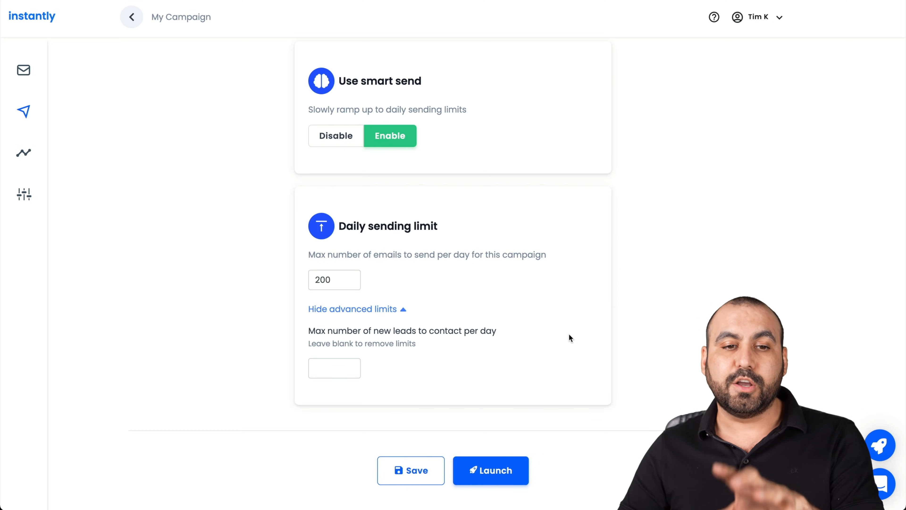
scroll("up", 3)
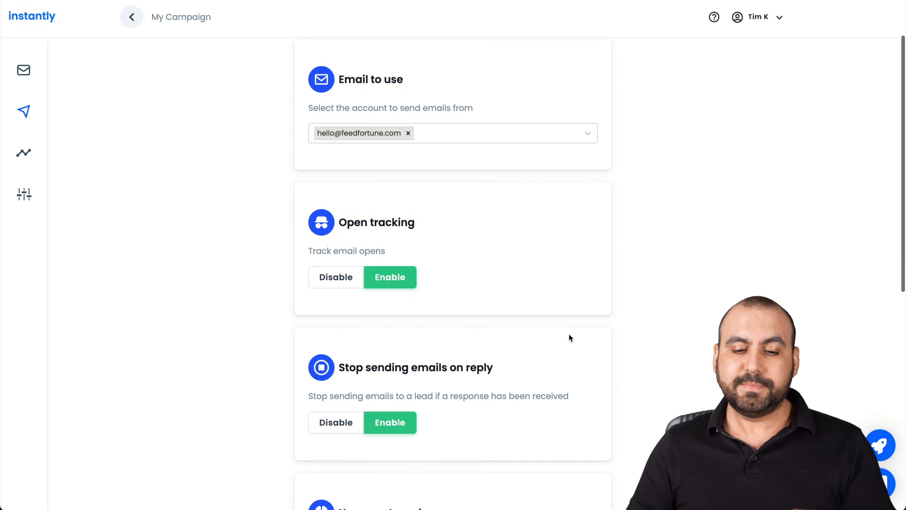
scroll("up", 3)
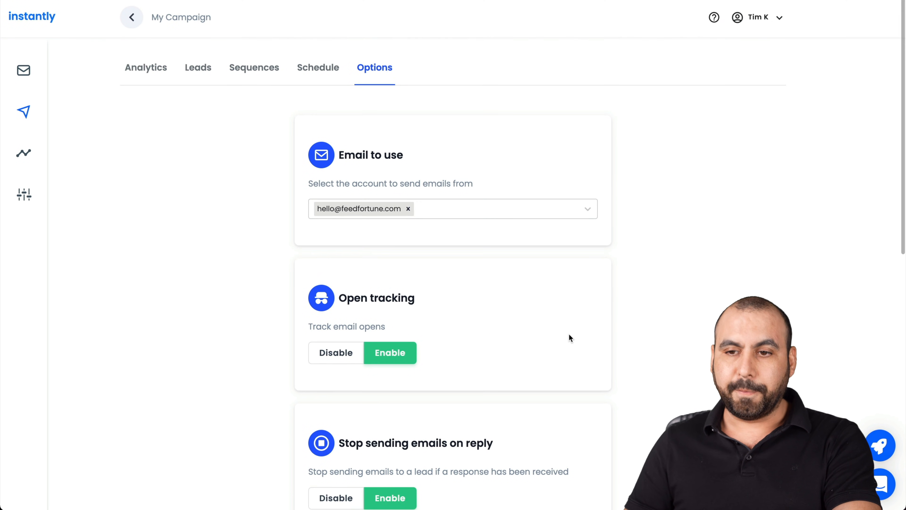
mouse_move(663, 245)
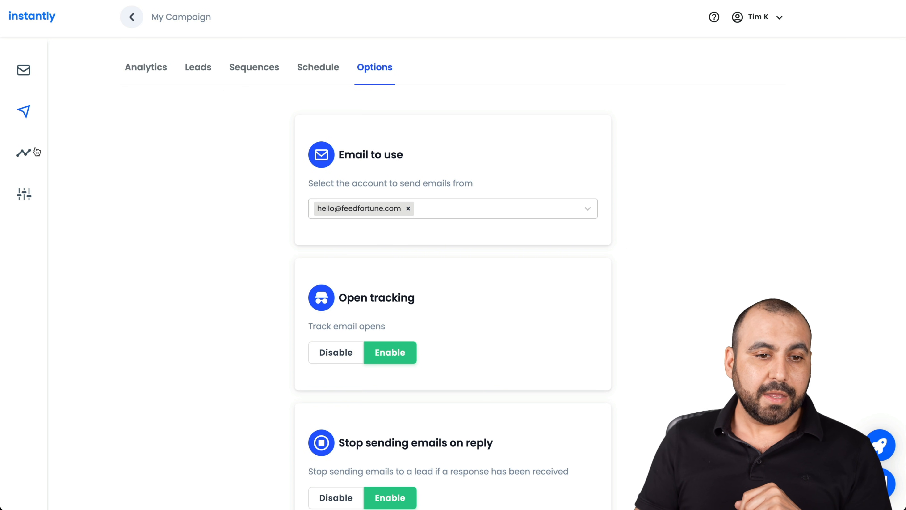
- Pass through all-campaign Analytics and billing Settings to the Email Accounts list
left_click(23, 152)
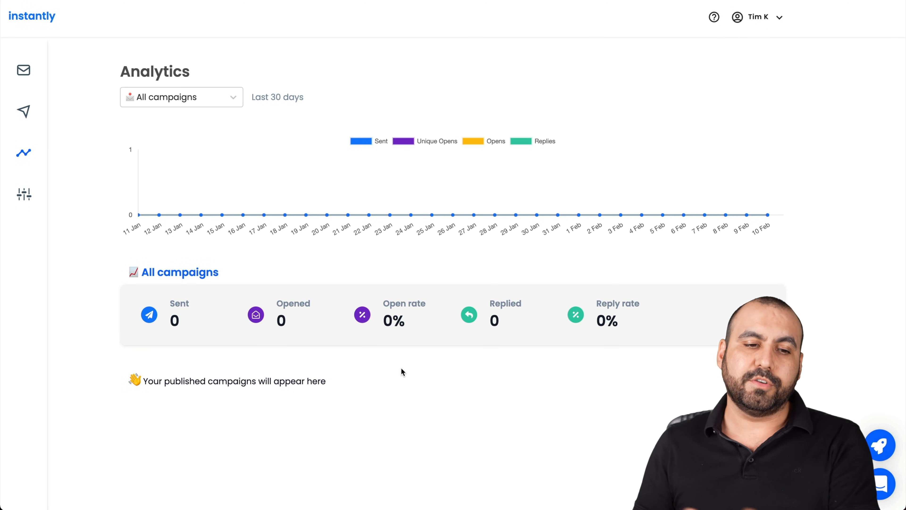
mouse_move(24, 194)
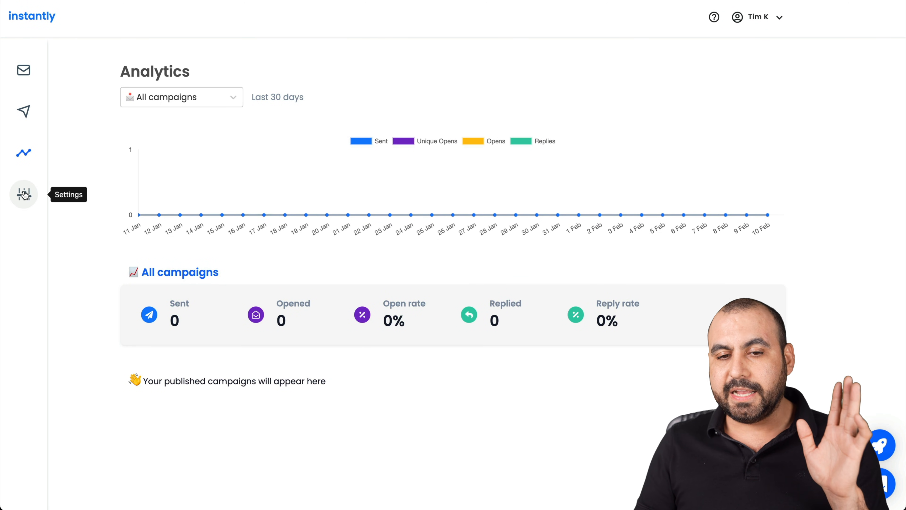
left_click(24, 193)
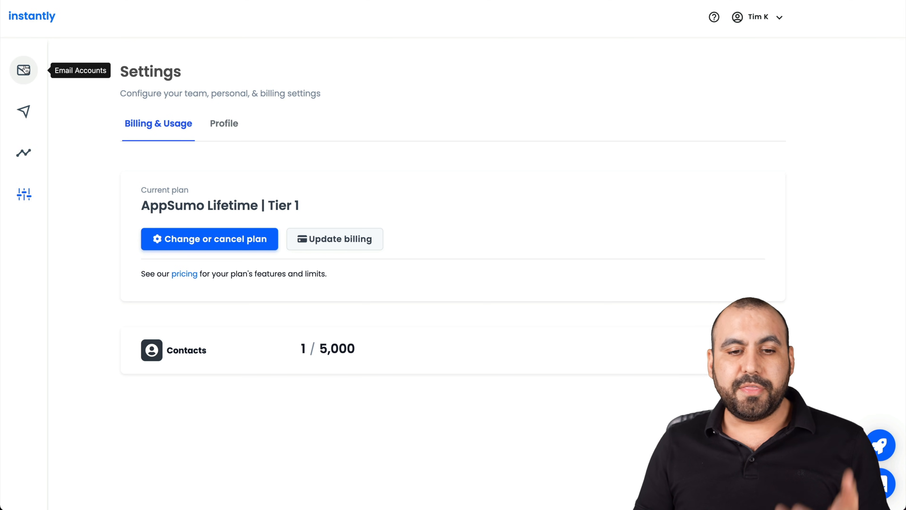
left_click(23, 69)
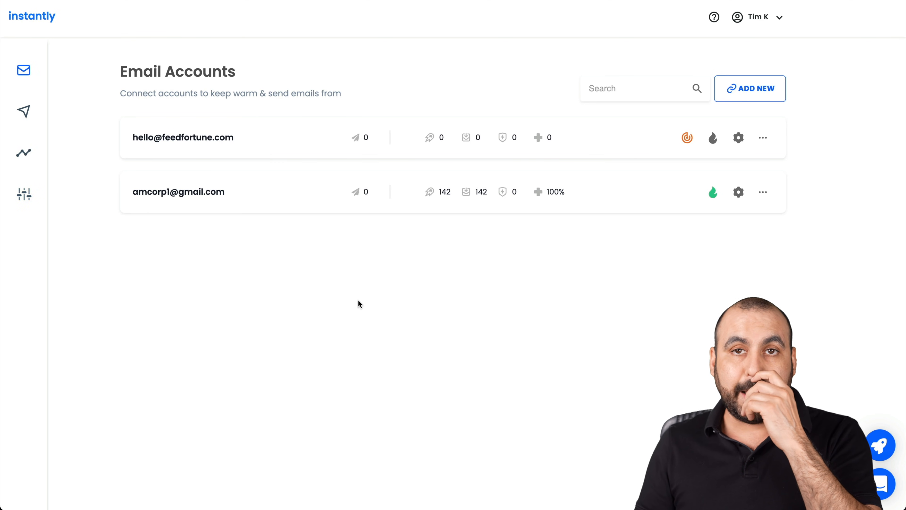
mouse_move(505, 298)
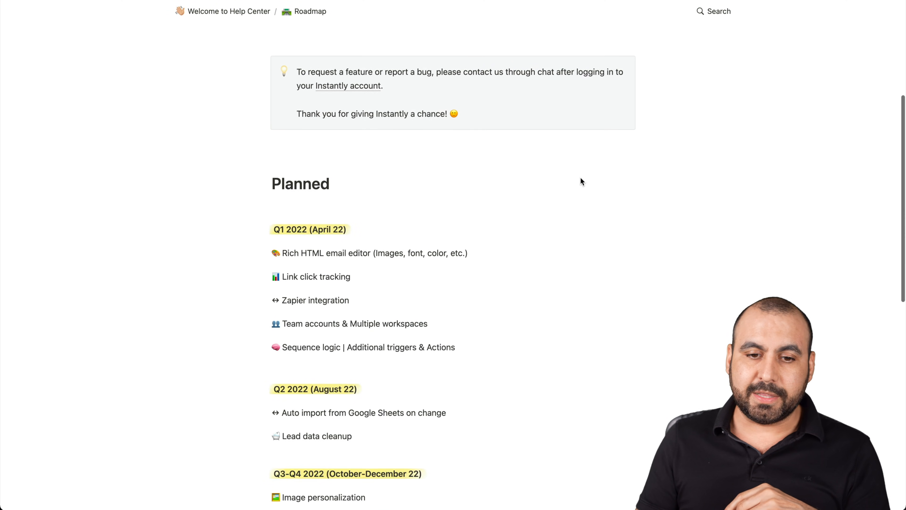
scroll("down", 3)
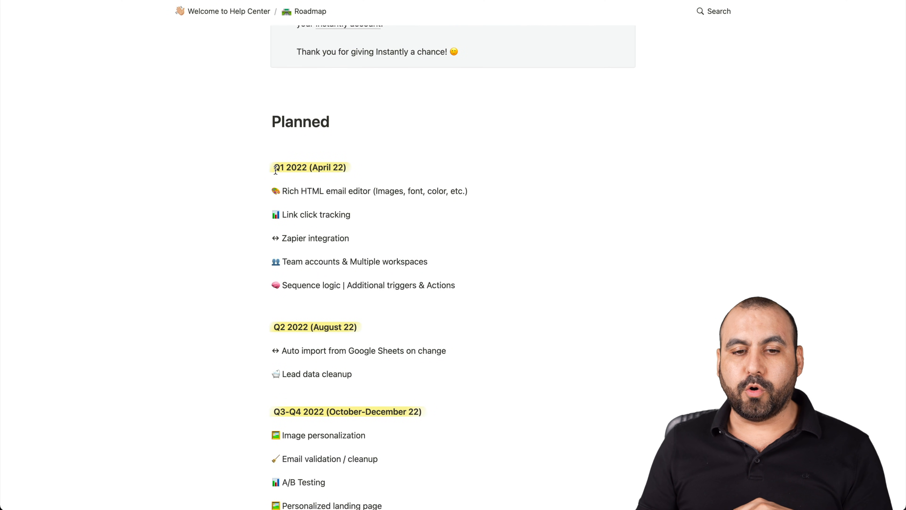
scroll("up", 3)
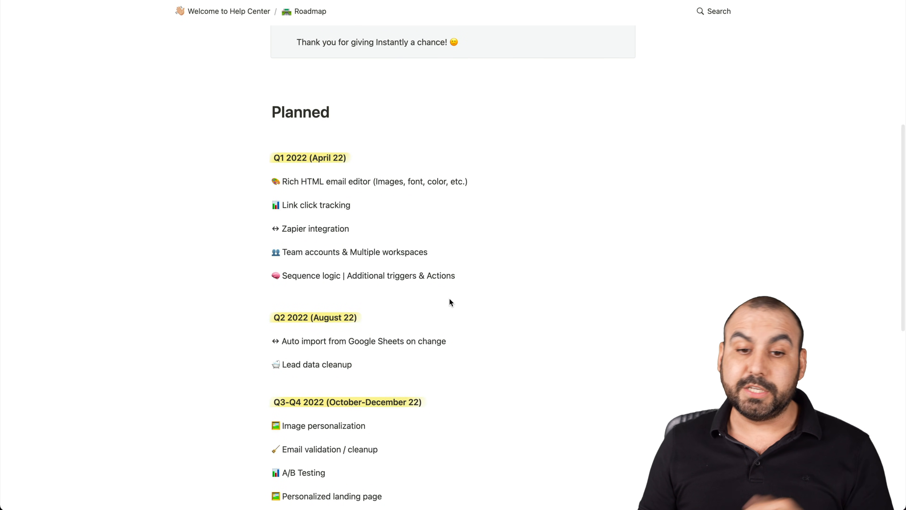
mouse_move(358, 191)
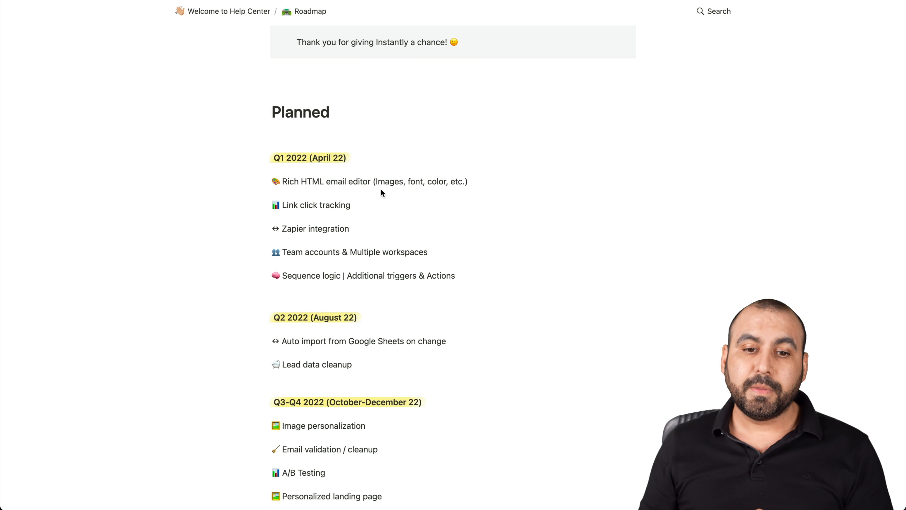
mouse_move(337, 205)
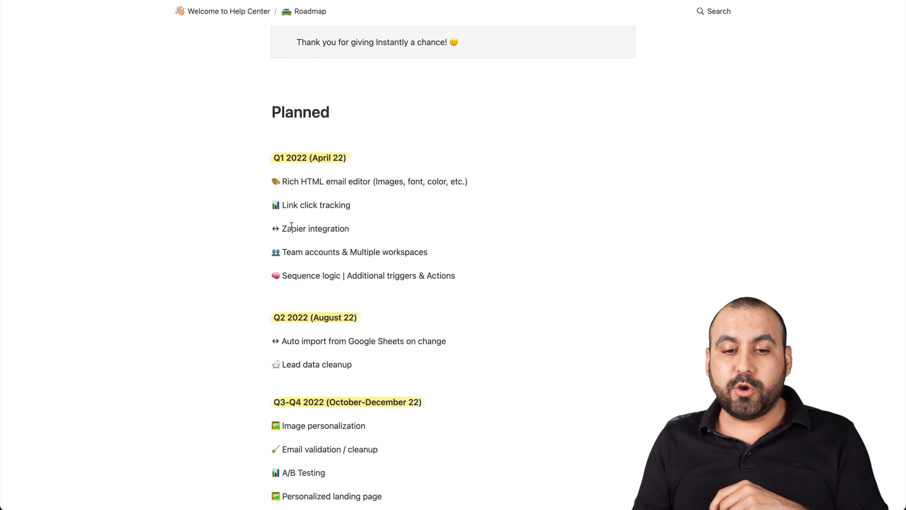
mouse_move(371, 232)
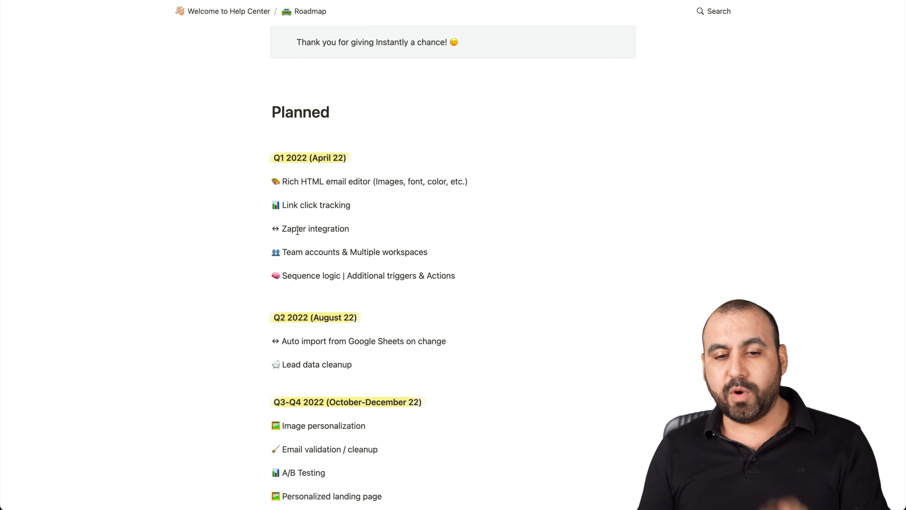
mouse_move(283, 289)
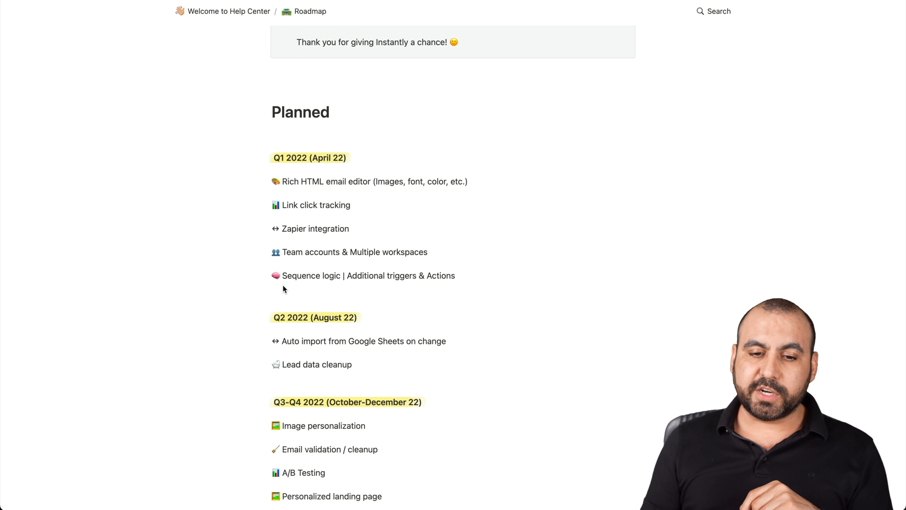
scroll("down", 3)
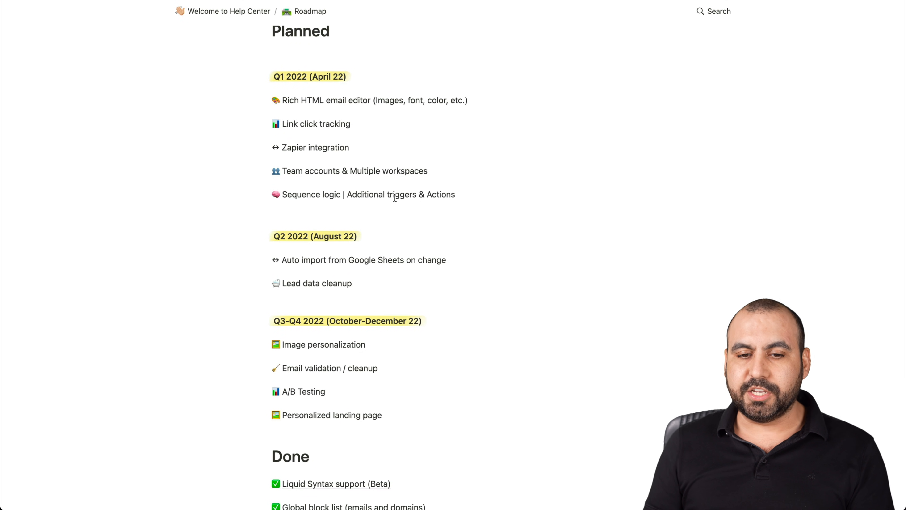
mouse_move(471, 196)
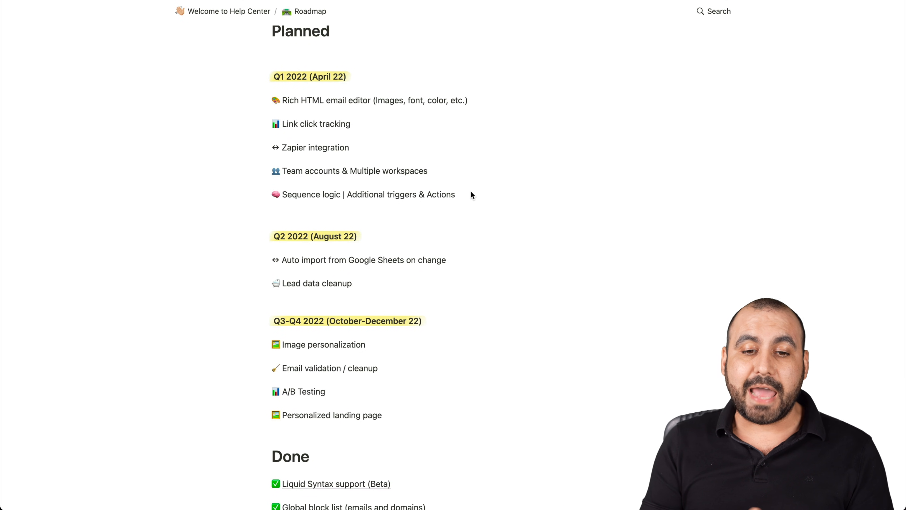
scroll("down", 3)
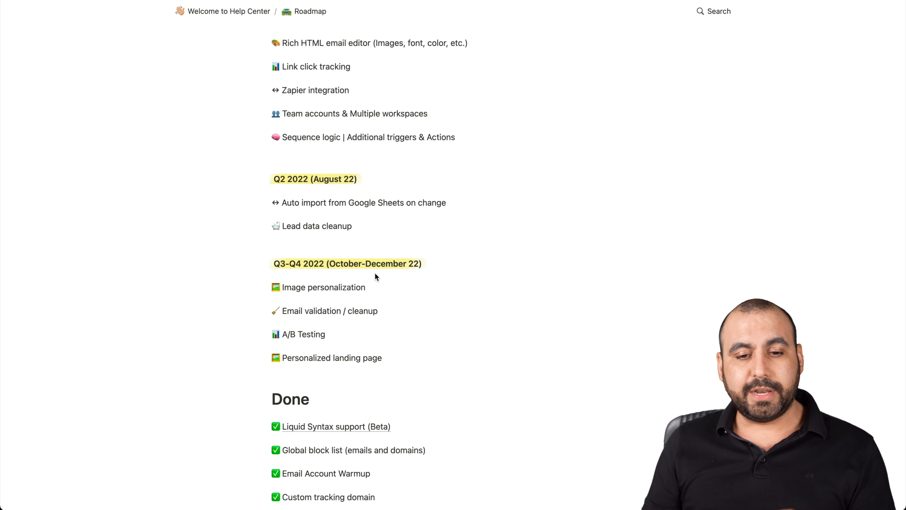
scroll("down", 3)
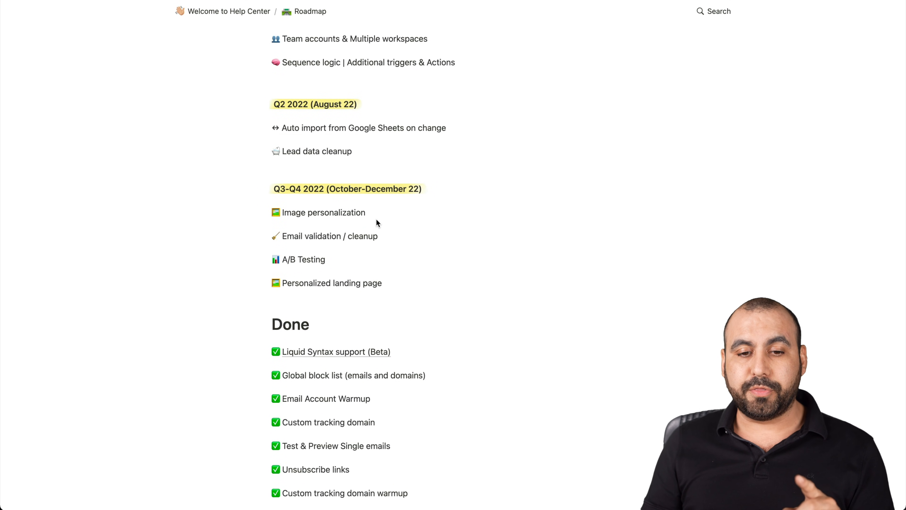
scroll("down", 3)
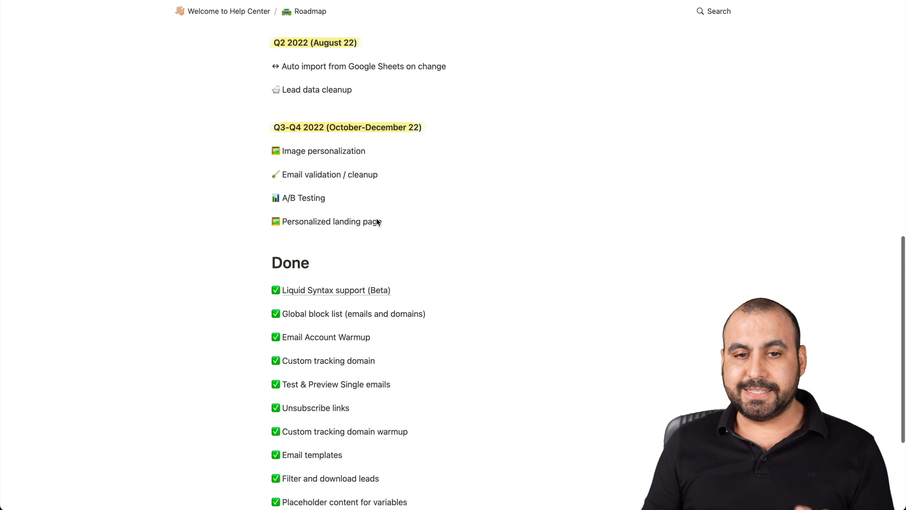
scroll("up", 3)
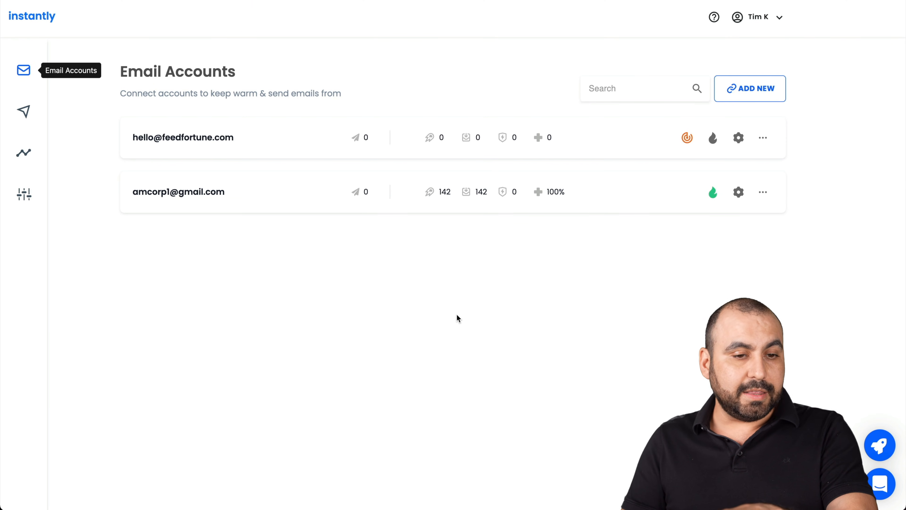
mouse_move(448, 335)
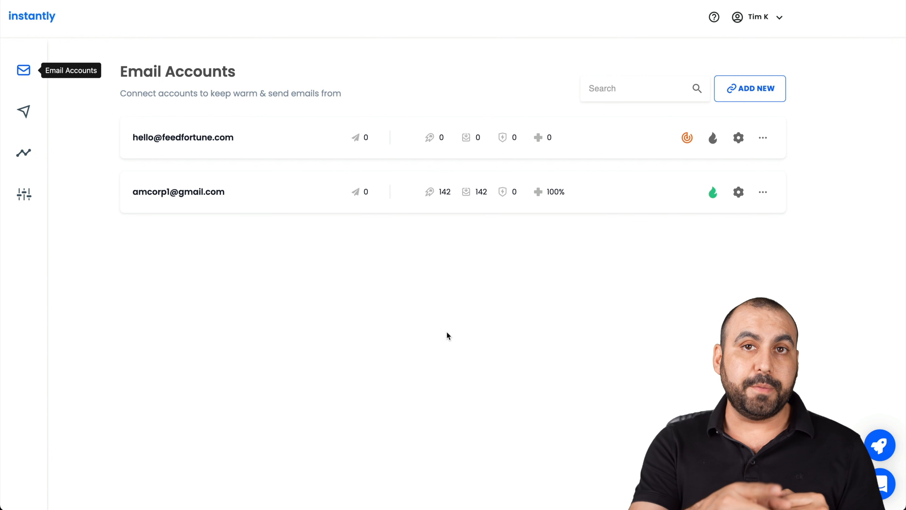
mouse_move(79, 107)
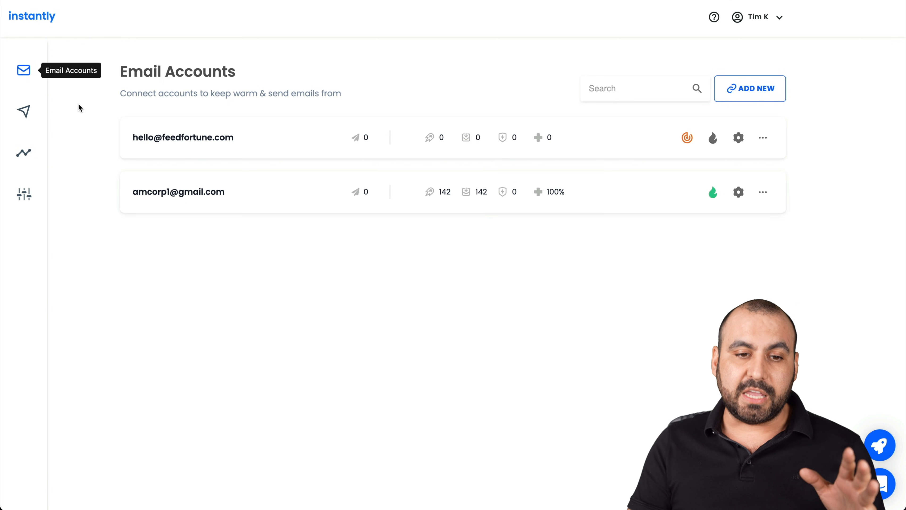
mouse_move(470, 266)
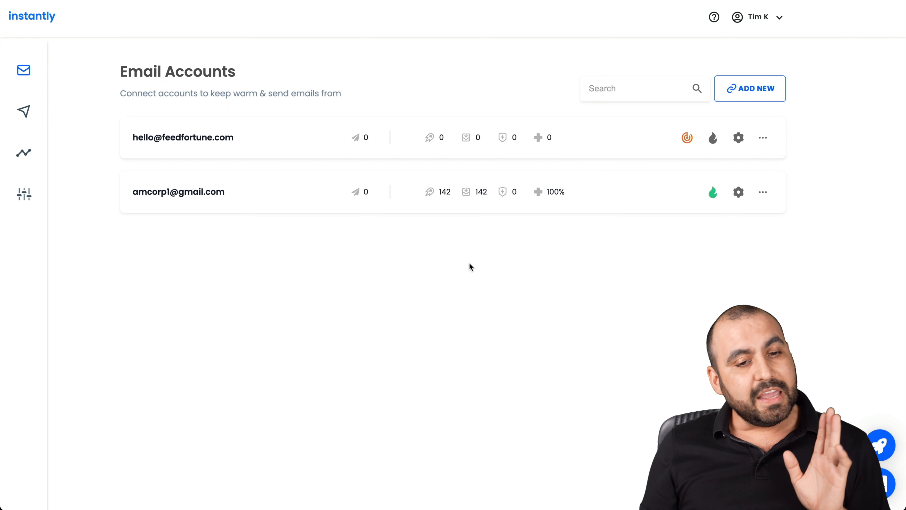
mouse_move(24, 111)
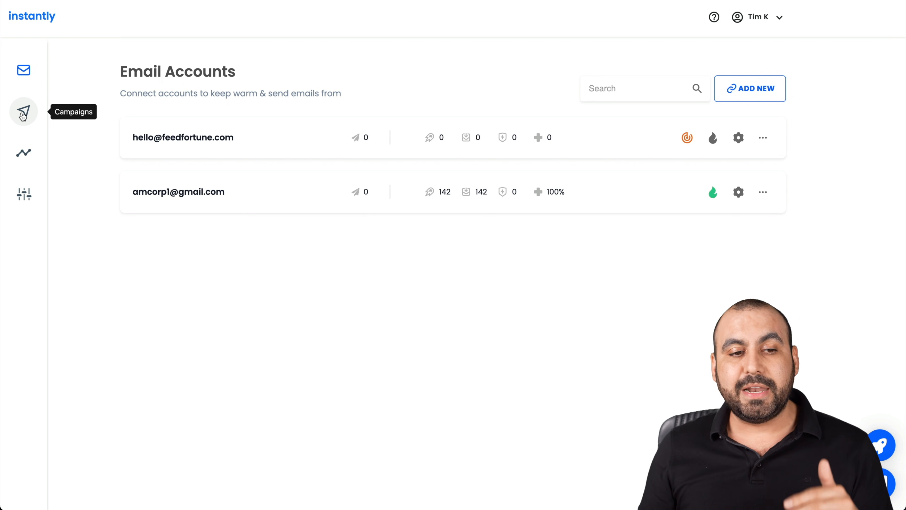
- Return to the Campaigns list, where My Campaign sits in Draft with no sends
left_click(23, 111)
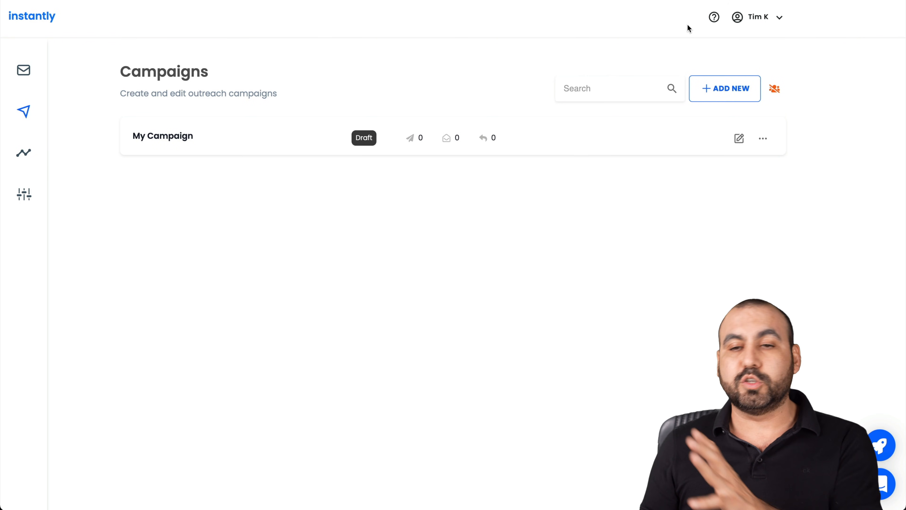
mouse_move(549, 175)
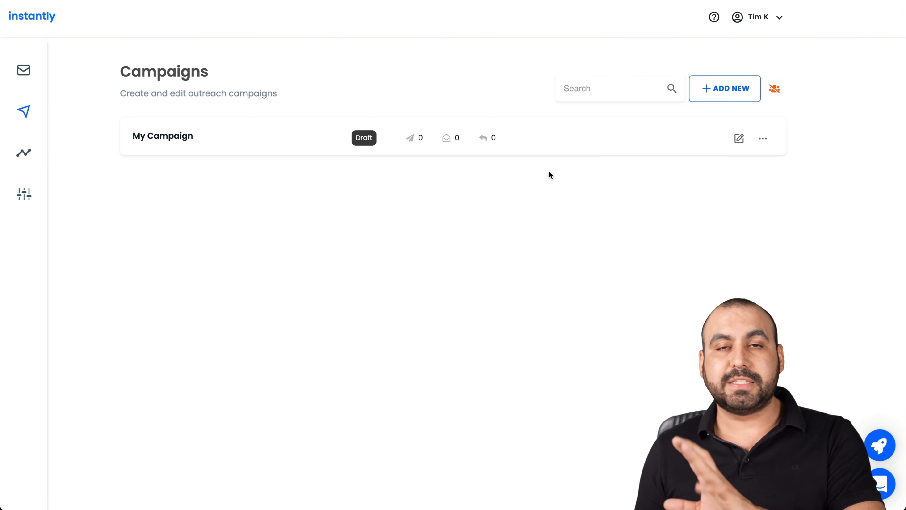
mouse_move(23, 70)
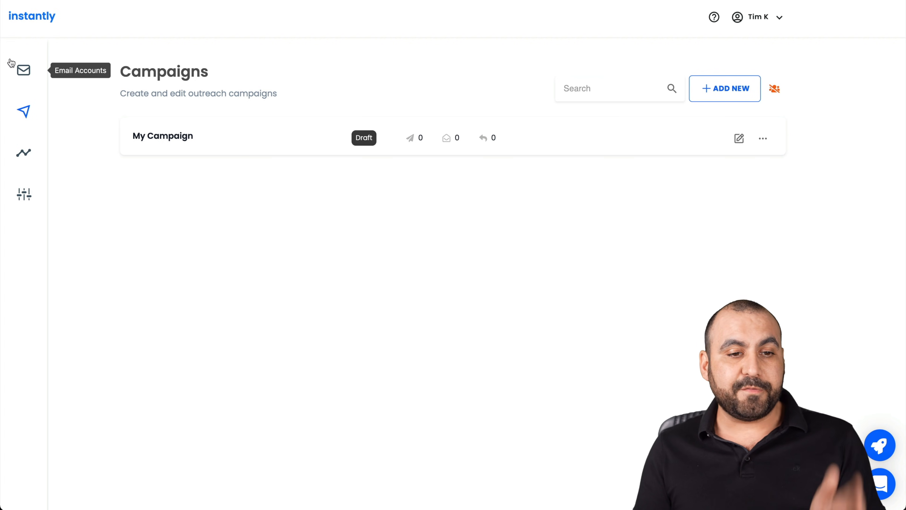
mouse_move(24, 111)
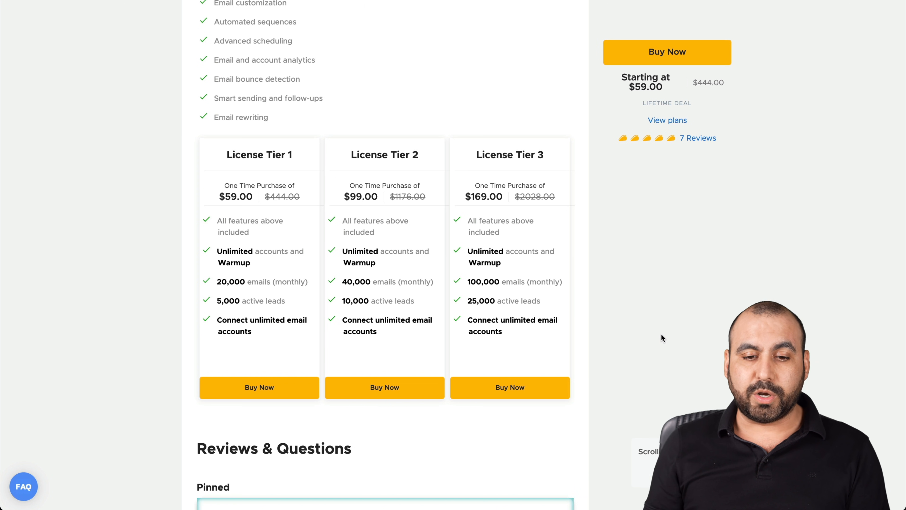
mouse_move(307, 242)
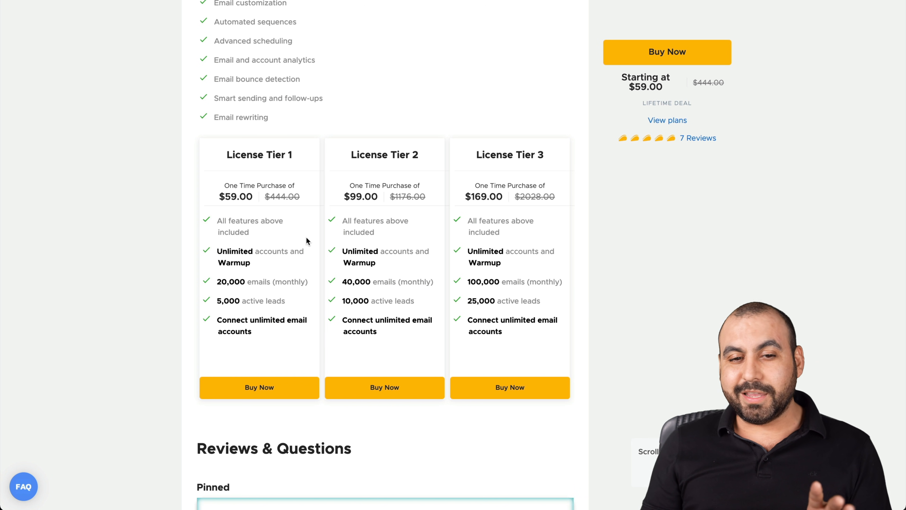
mouse_move(298, 217)
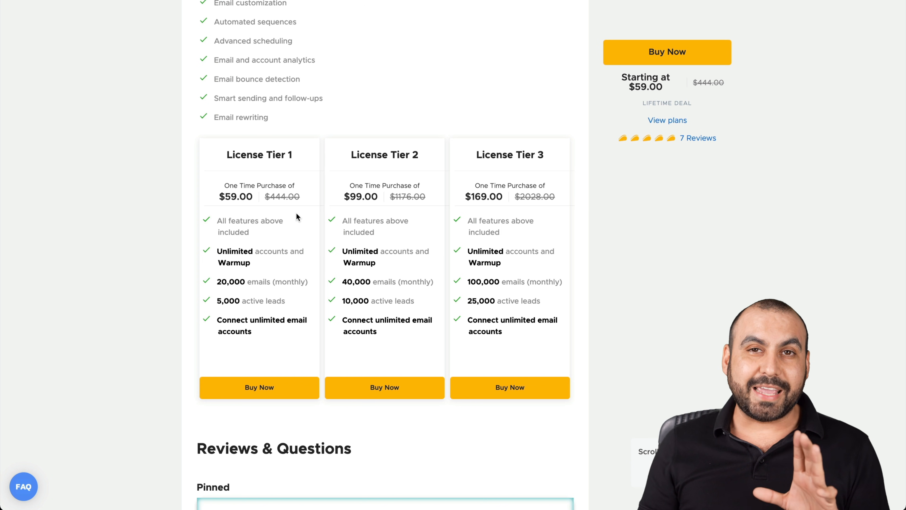
mouse_move(244, 295)
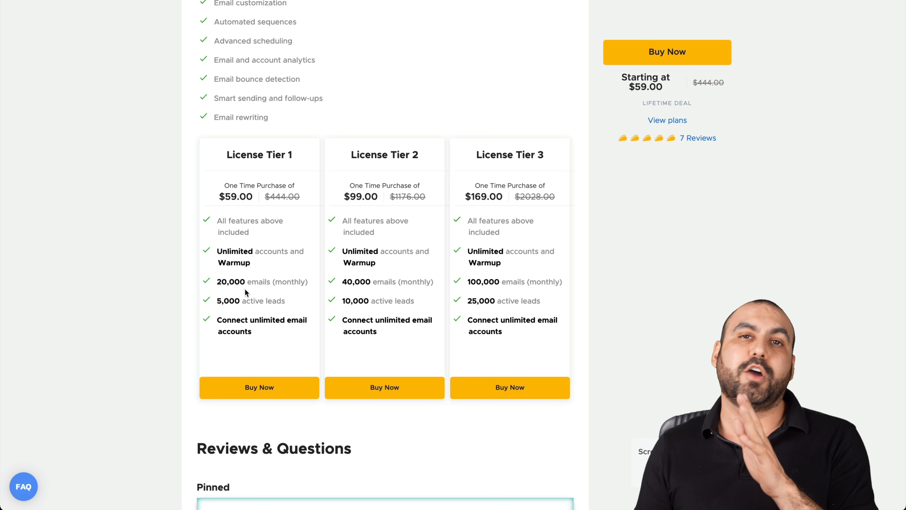
mouse_move(382, 278)
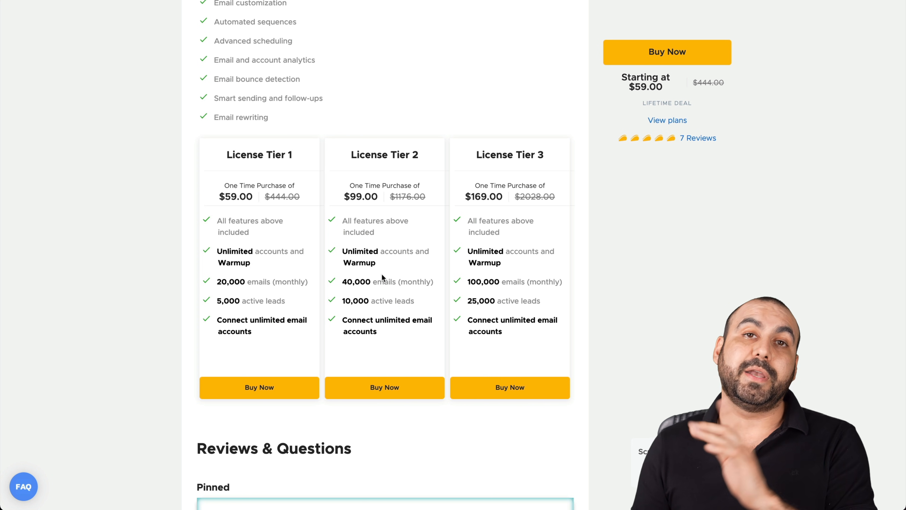
mouse_move(688, 260)
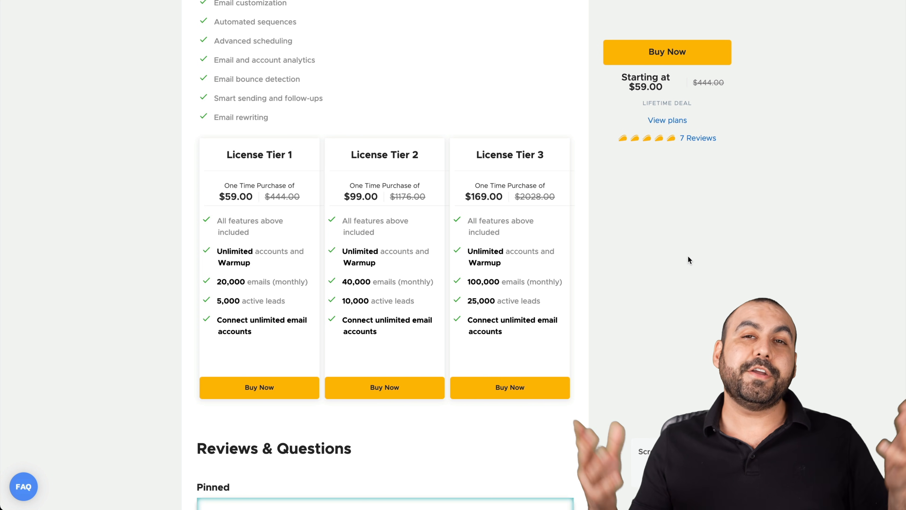